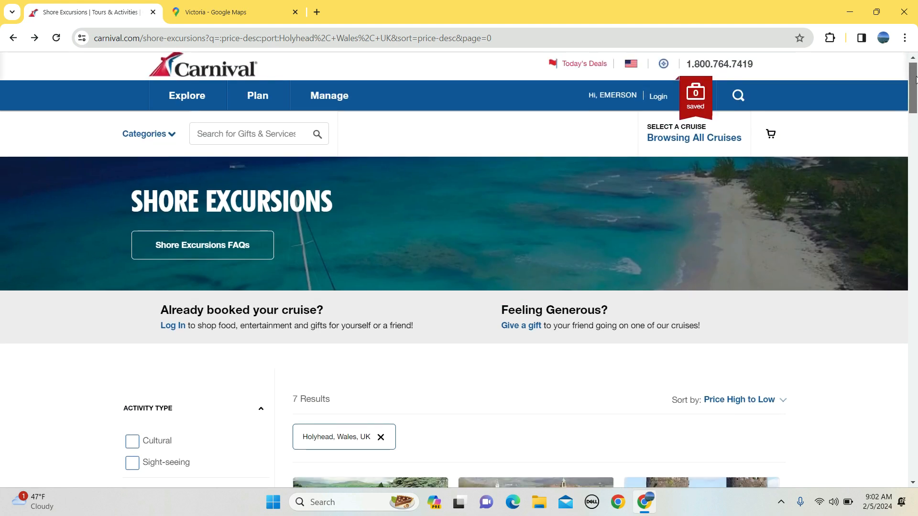
Step: Scroll the Holyhead results and open the Beautiful Bodnant Gardens & Snowdonia tour page
scroll(down, 3)
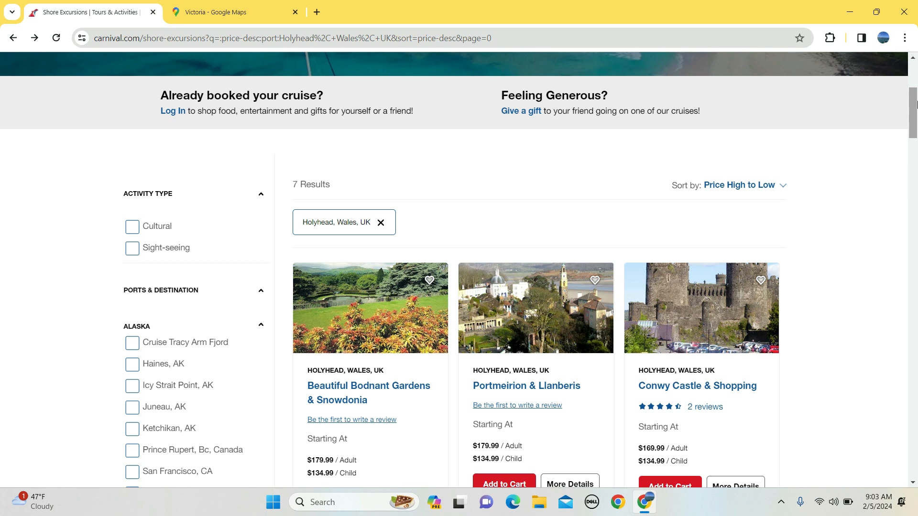
scroll(down, 3)
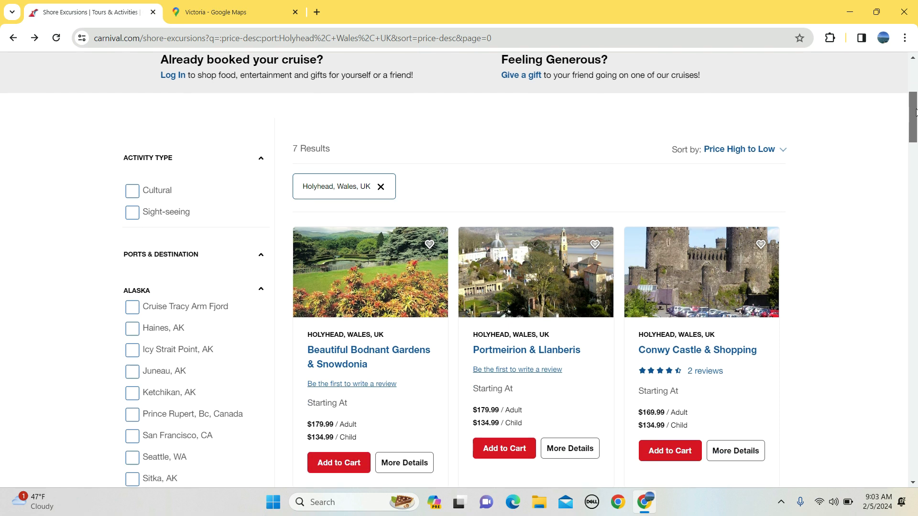
scroll(down, 3)
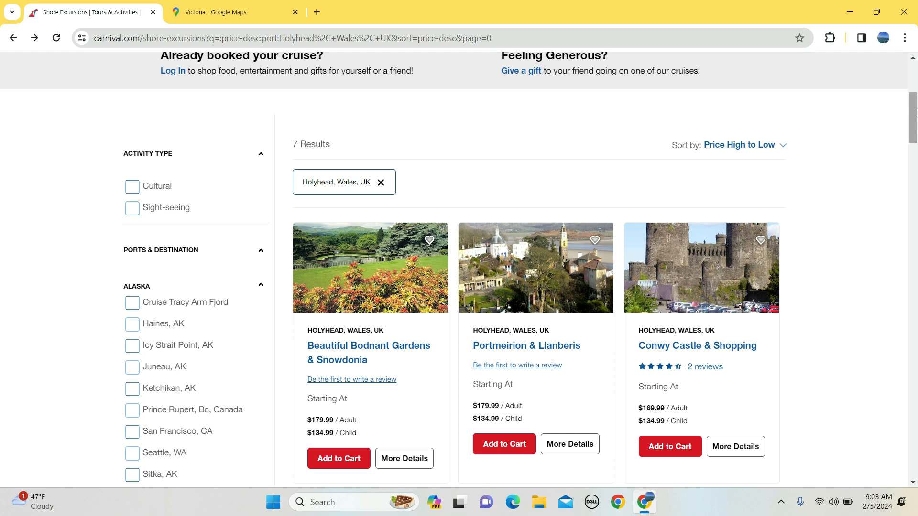
scroll(down, 3)
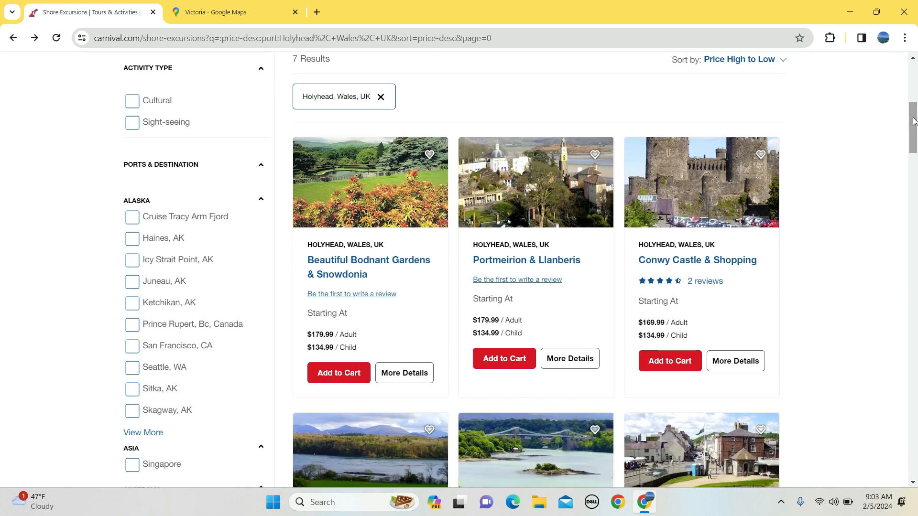
mouse_move(370, 267)
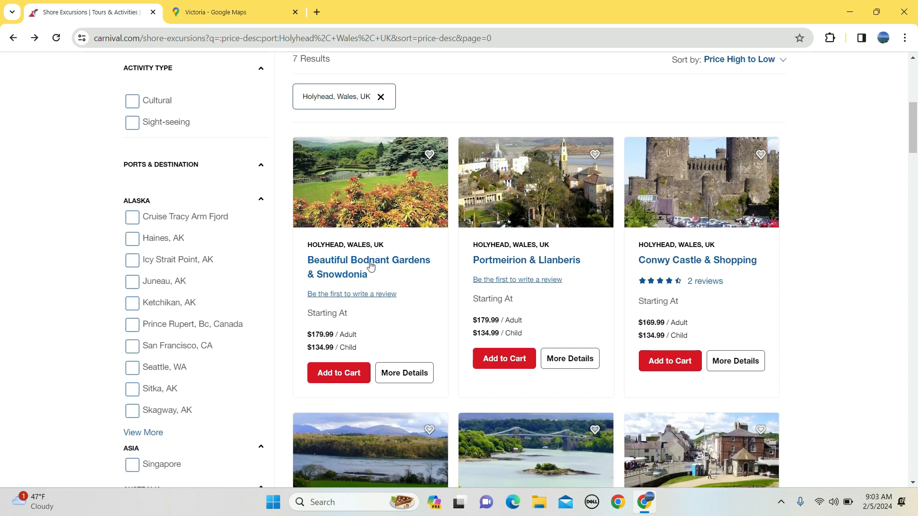
click(368, 260)
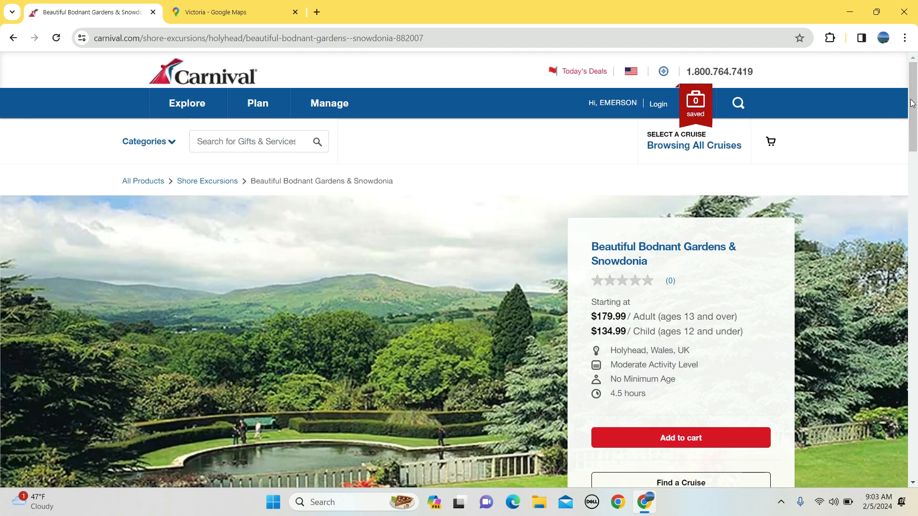
Step: Browse the gallery photos: lake with boat, mountain slope, lily pond, river, hillside and suspension bridge
scroll(down, 3)
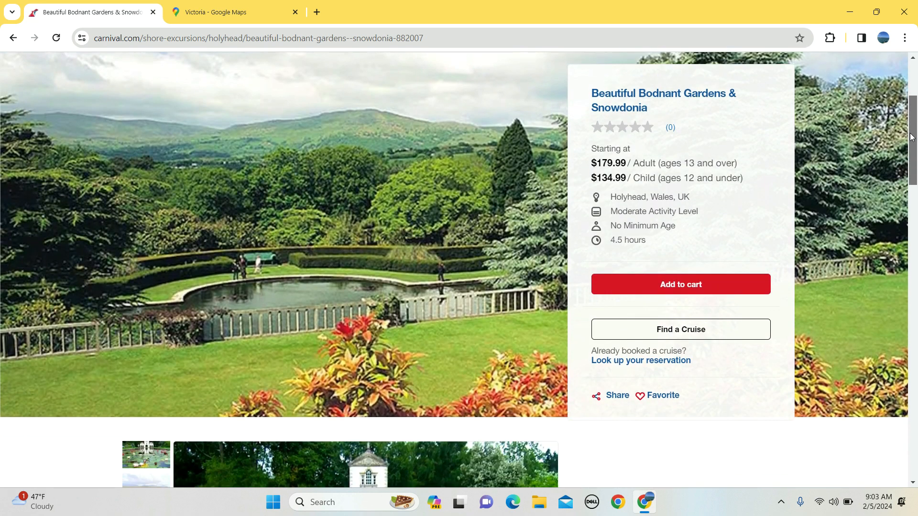
scroll(down, 3)
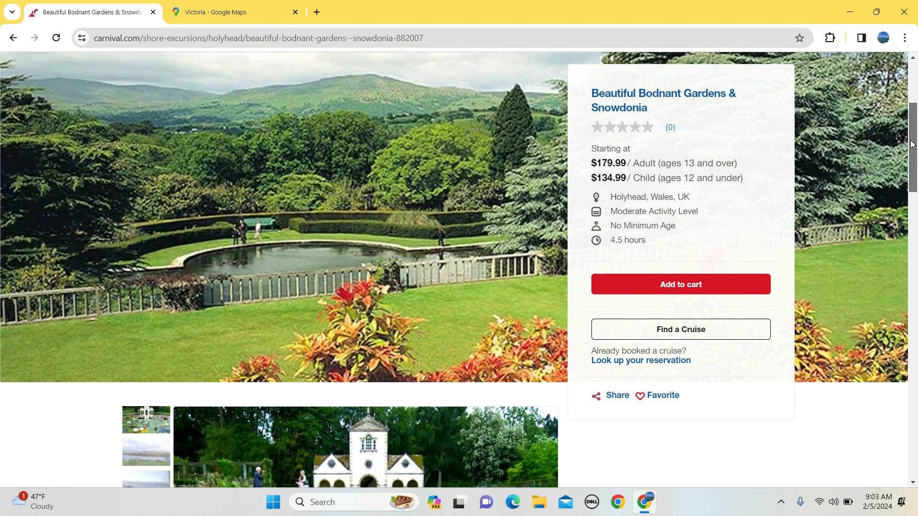
scroll(down, 3)
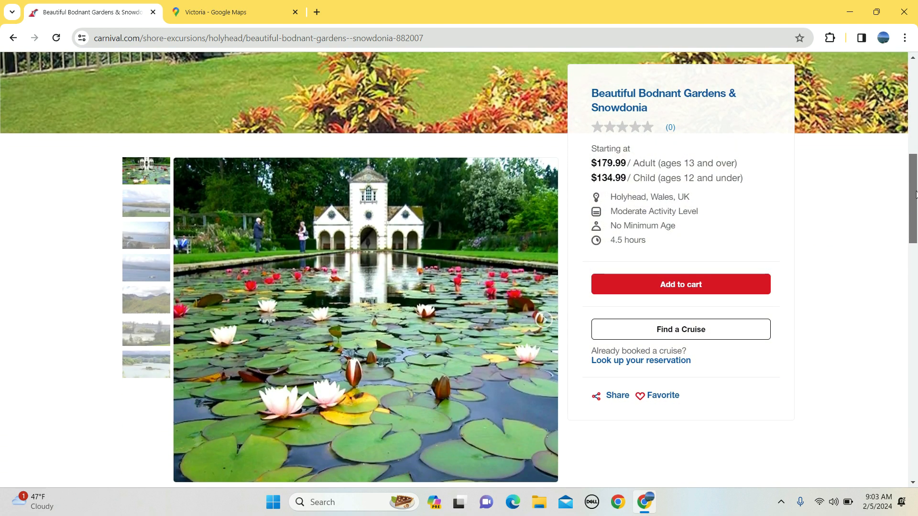
click(146, 239)
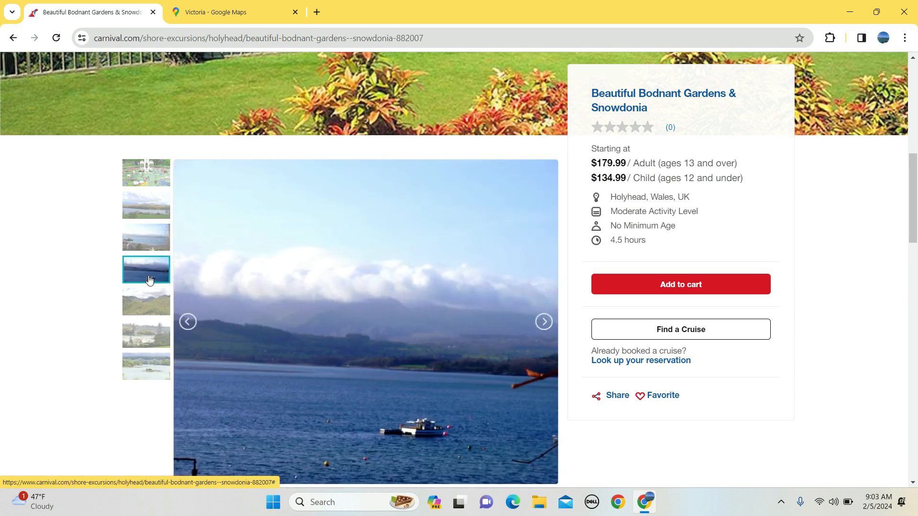
click(147, 302)
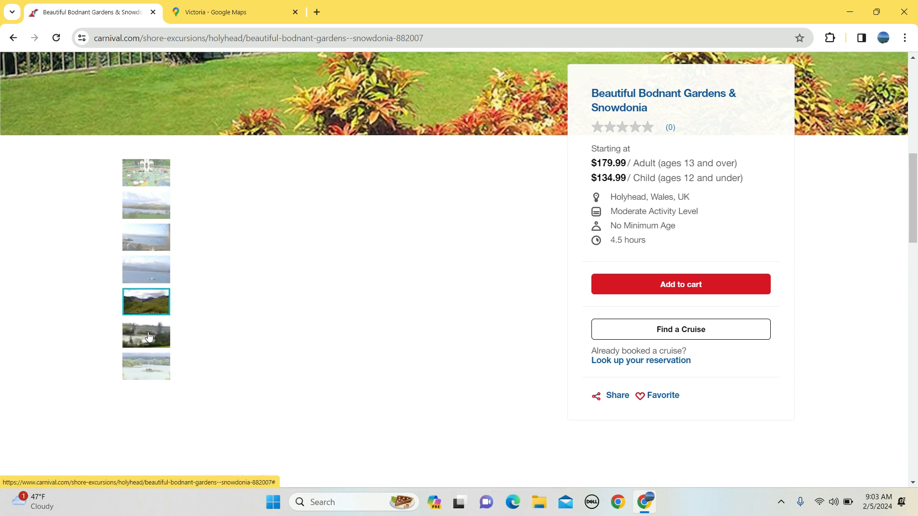
click(146, 172)
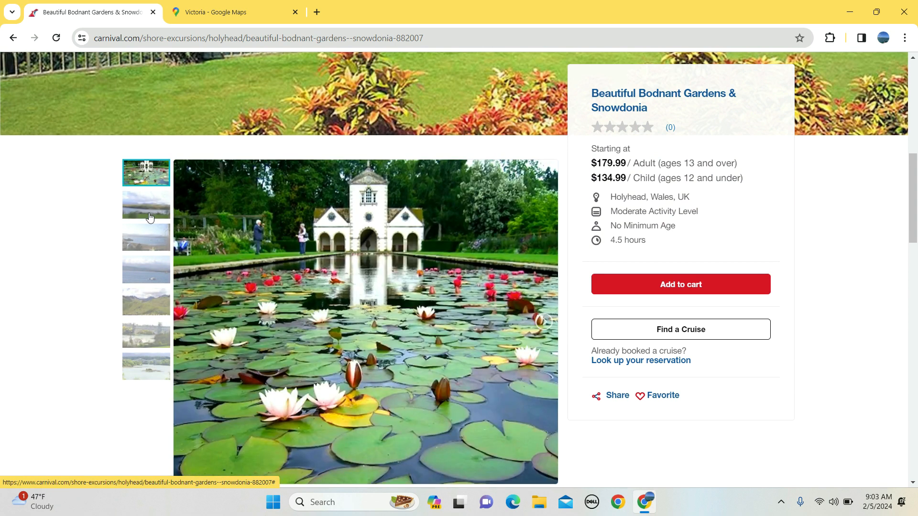
click(146, 204)
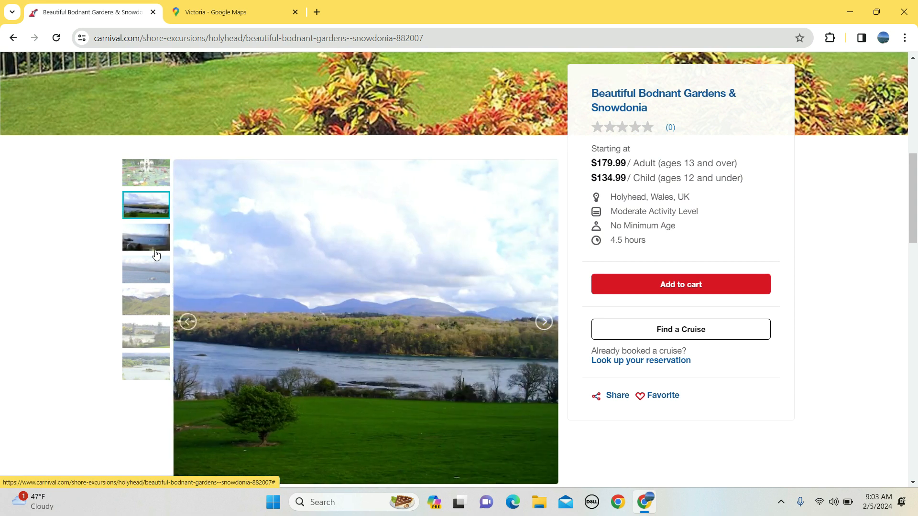
click(145, 301)
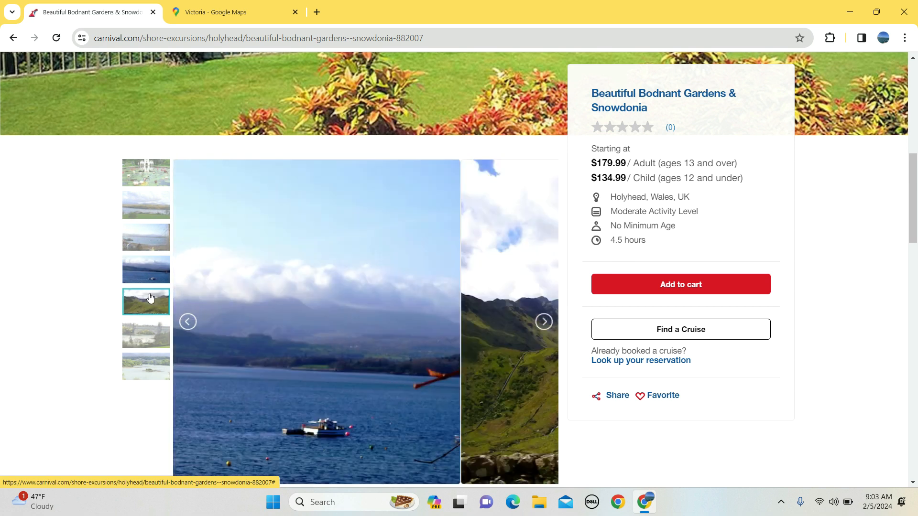
click(145, 335)
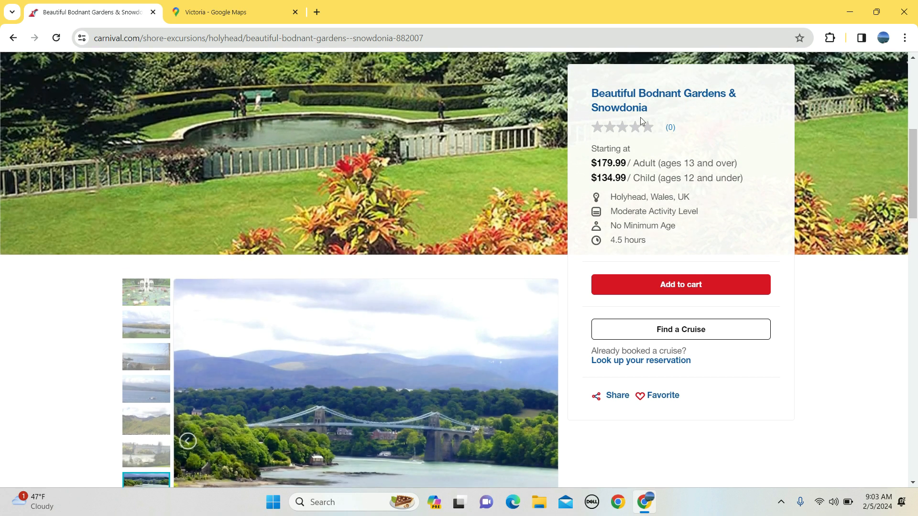
scroll(down, 3)
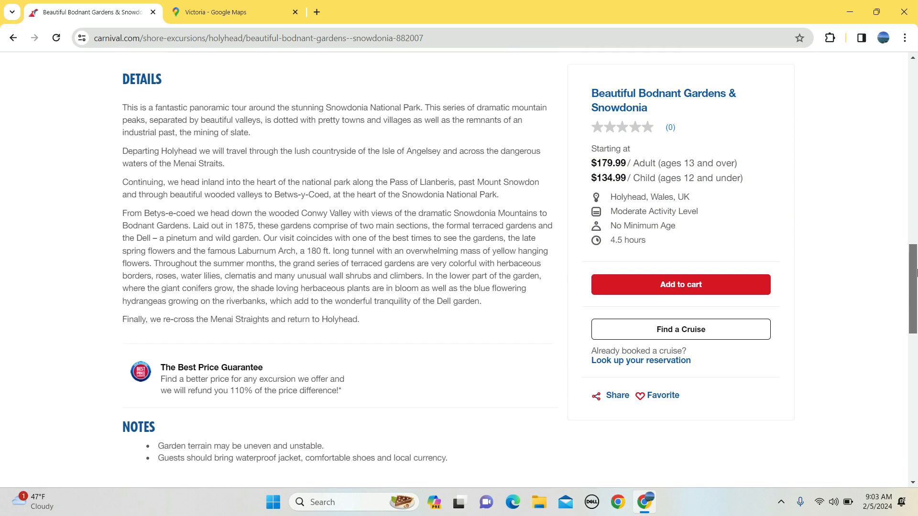
scroll(down, 3)
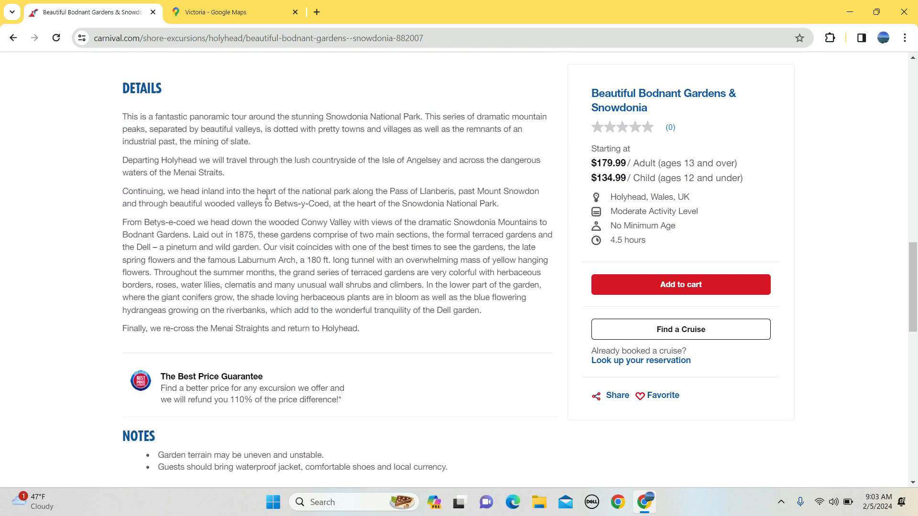
scroll(down, 3)
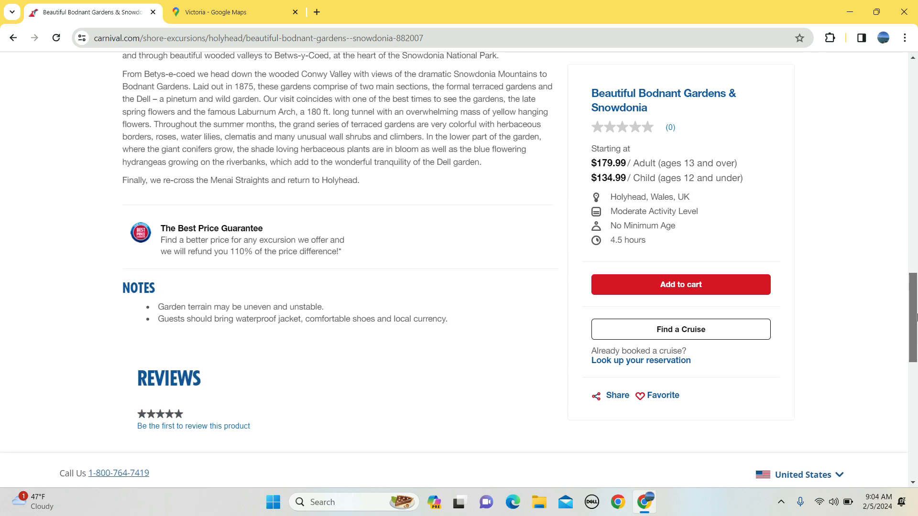
mouse_move(600, 437)
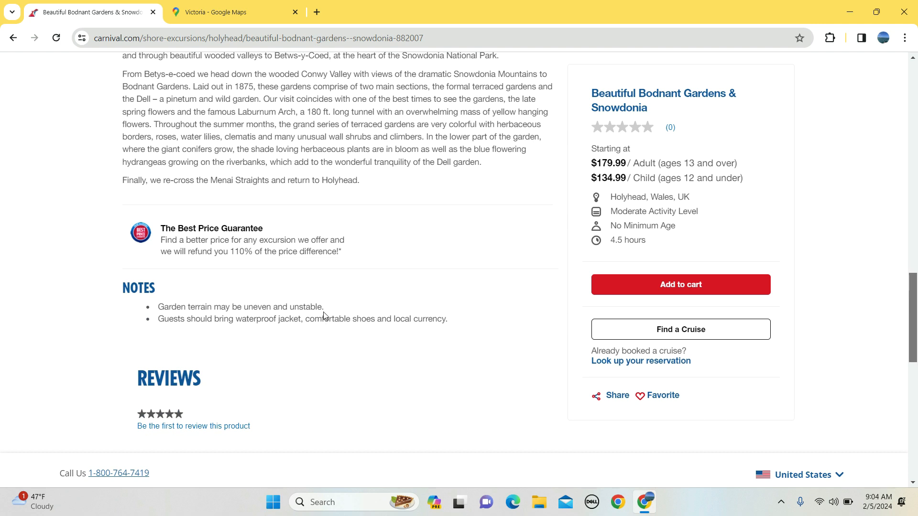
drag(157, 306, 324, 306)
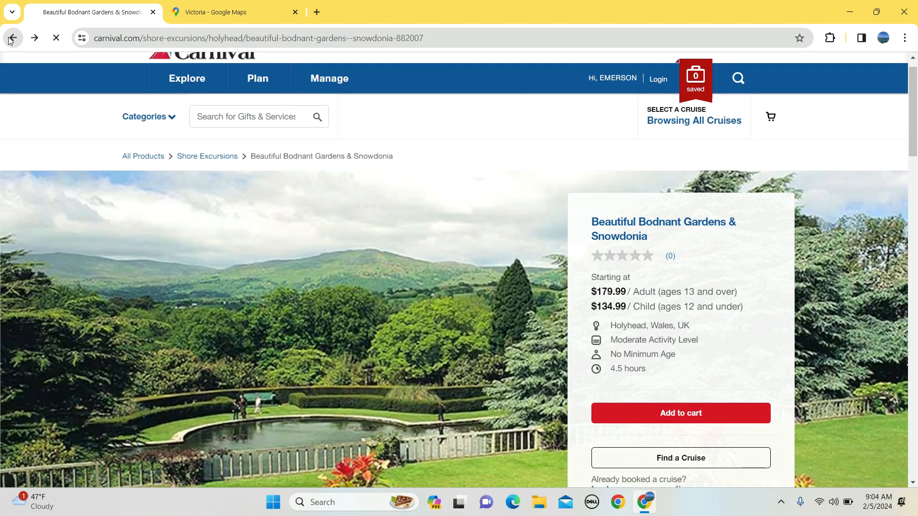
Step: Return to the Holyhead results and open the Portmeirion & Llanberis tour page
click(13, 38)
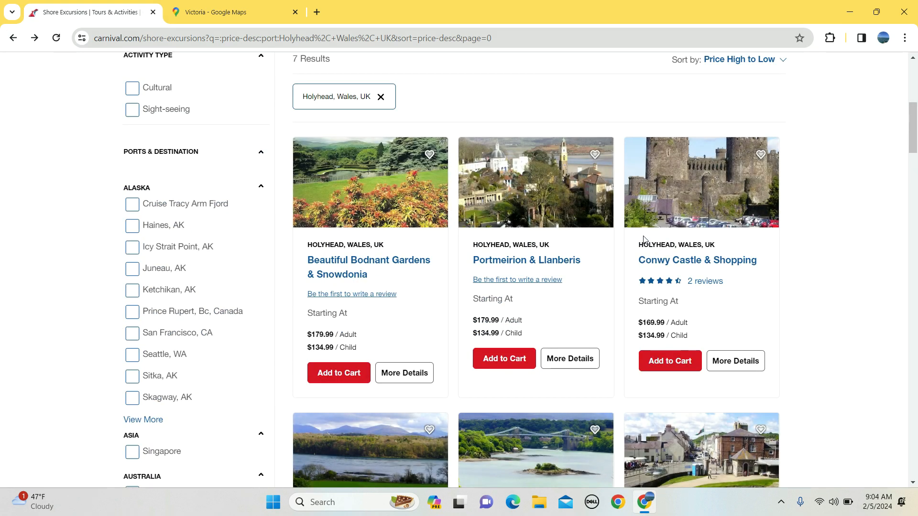
click(525, 260)
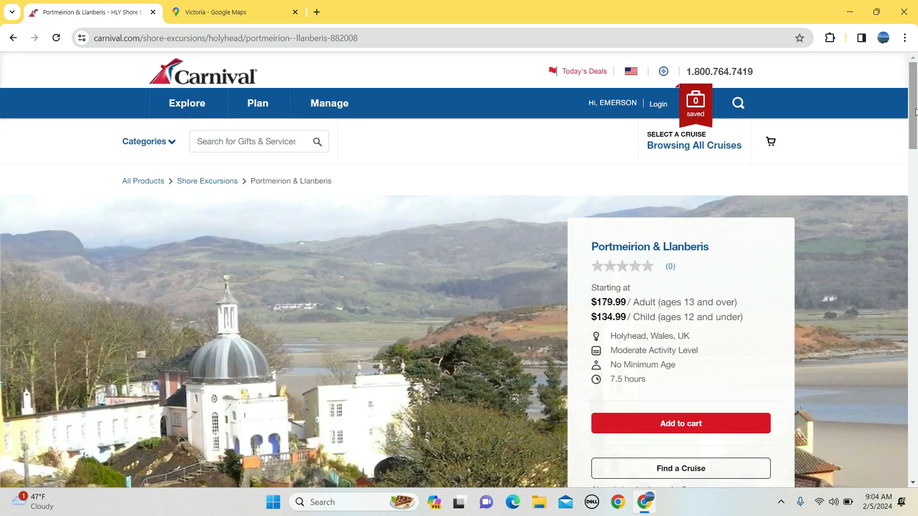
Step: Browse the gallery, viewing the yellow building with turquoise tower and the pink house photos
scroll(down, 3)
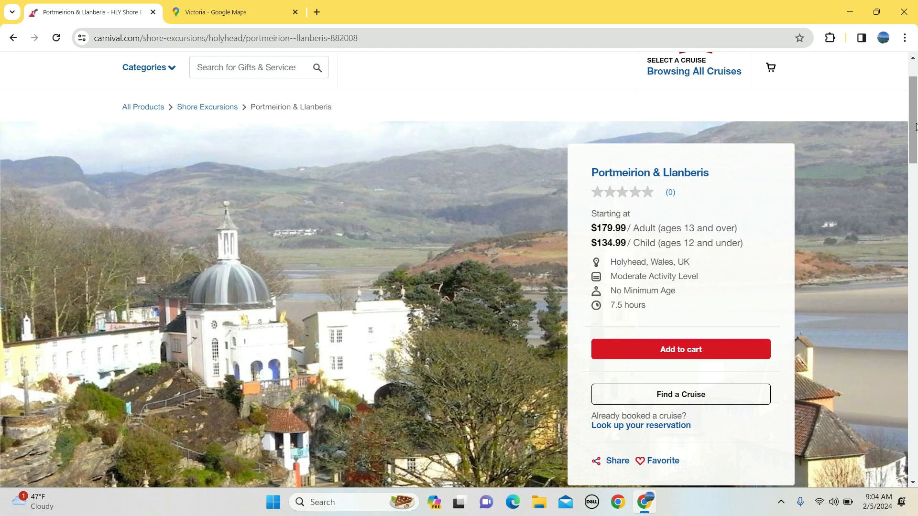
scroll(down, 3)
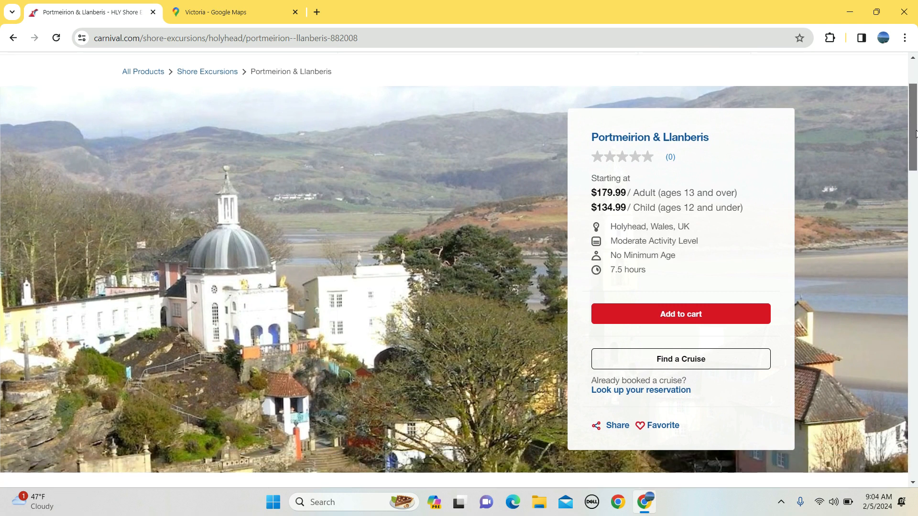
scroll(down, 3)
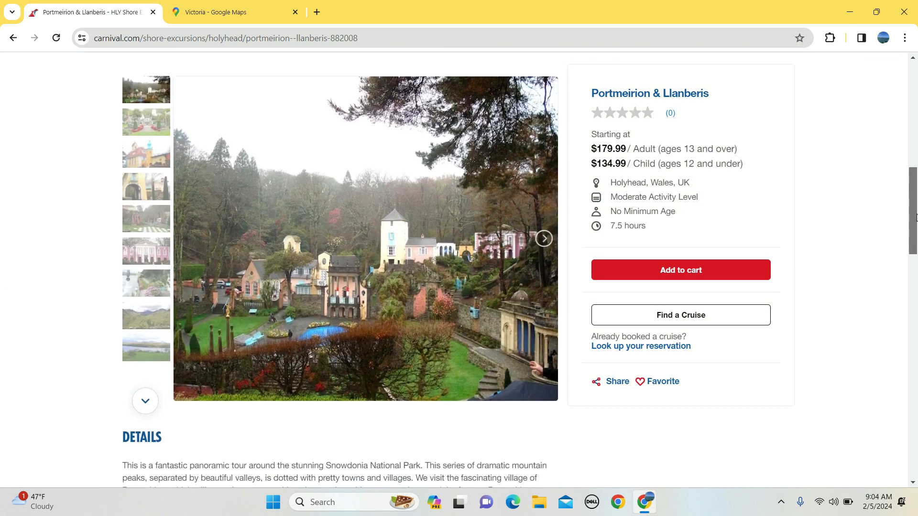
scroll(down, 3)
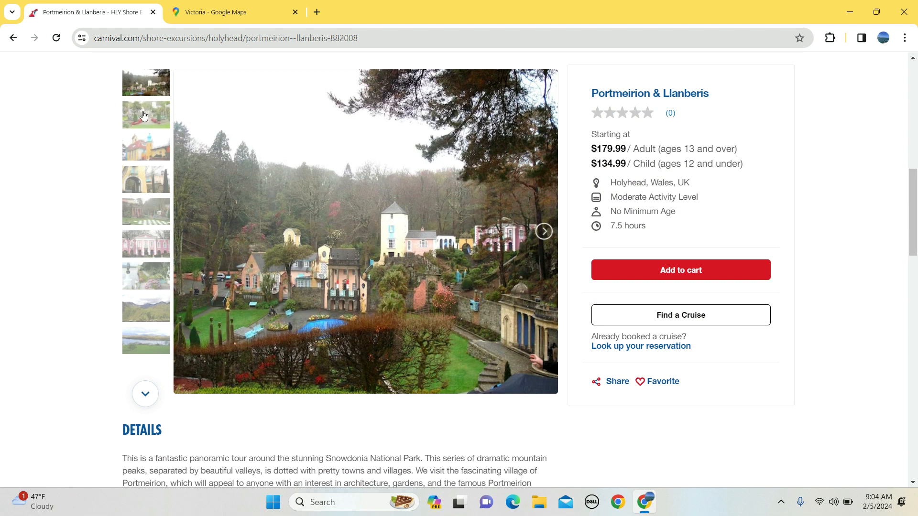
click(145, 148)
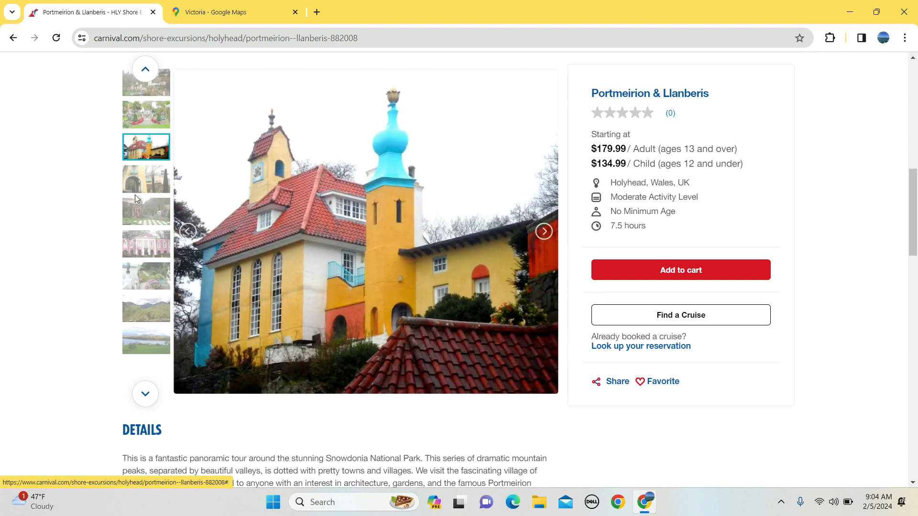
click(145, 211)
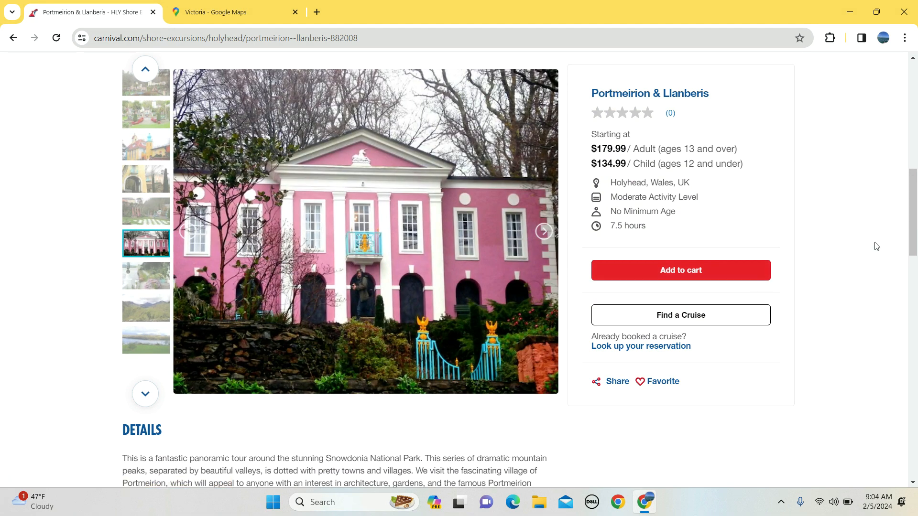
Step: Read the Portmeirion & Llanberis itinerary, walking notes and empty reviews, then return to the Holyhead results
scroll(down, 3)
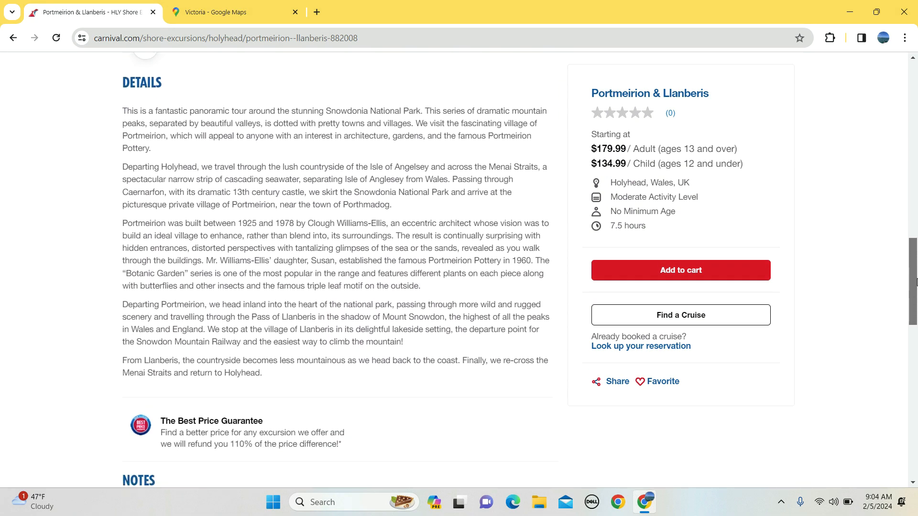
drag(158, 247, 262, 373)
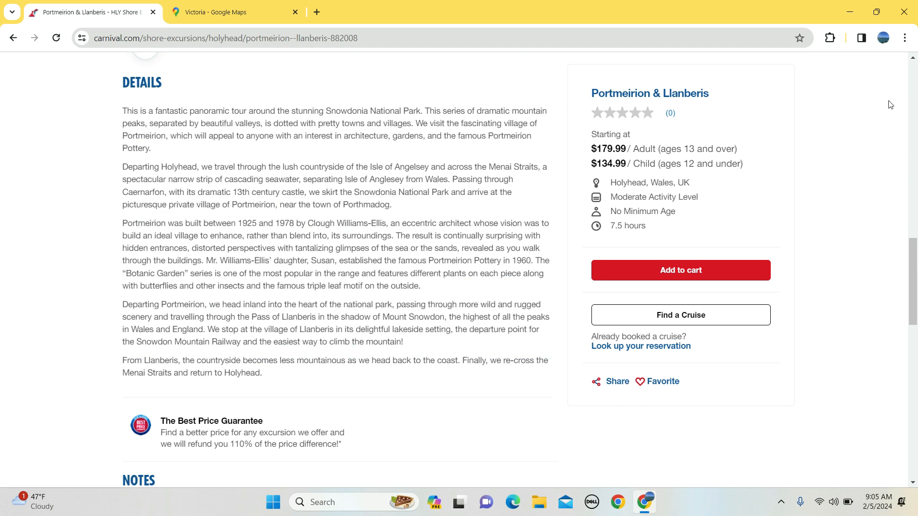
scroll(down, 3)
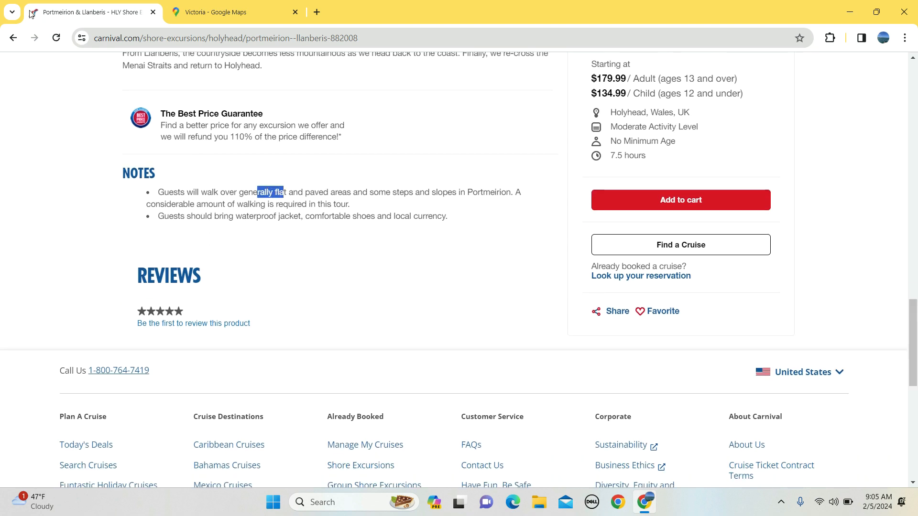
click(12, 38)
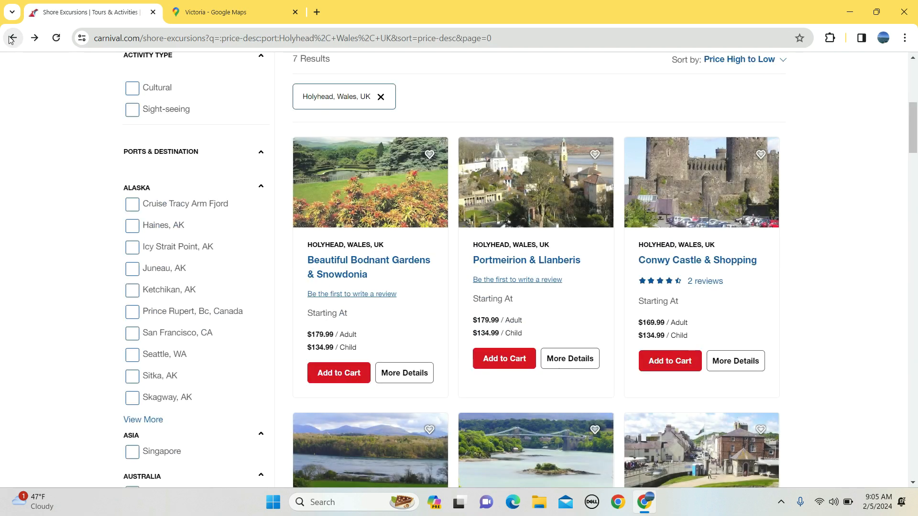
Step: Open the Conwy Castle & Shopping page and scroll to its photo carousel and Details heading
click(697, 260)
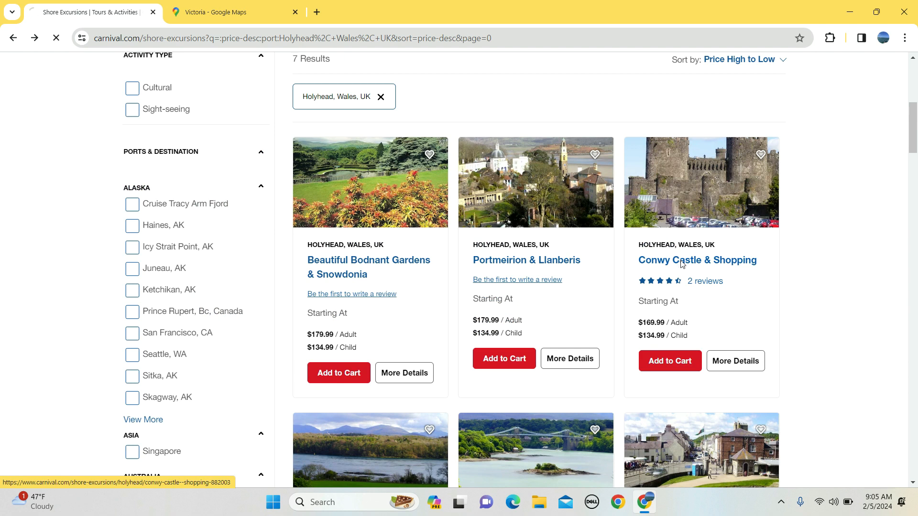
click(697, 260)
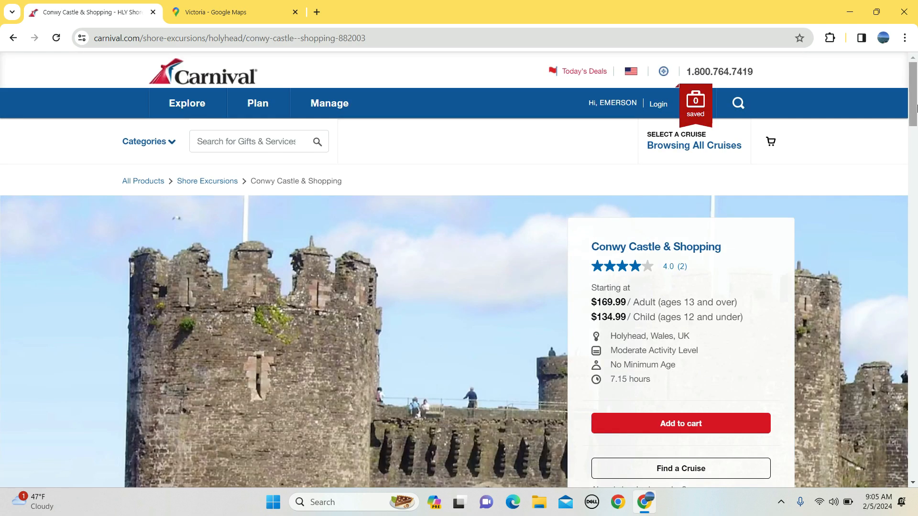
scroll(down, 3)
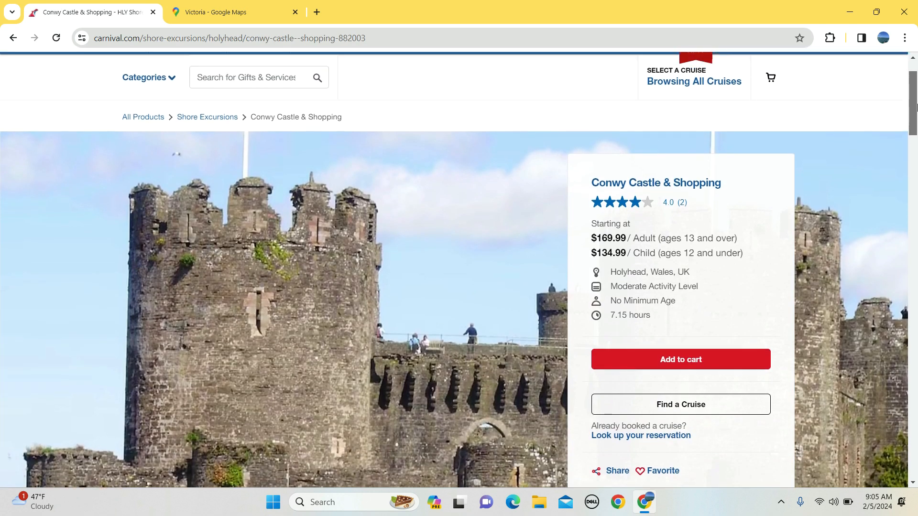
scroll(down, 3)
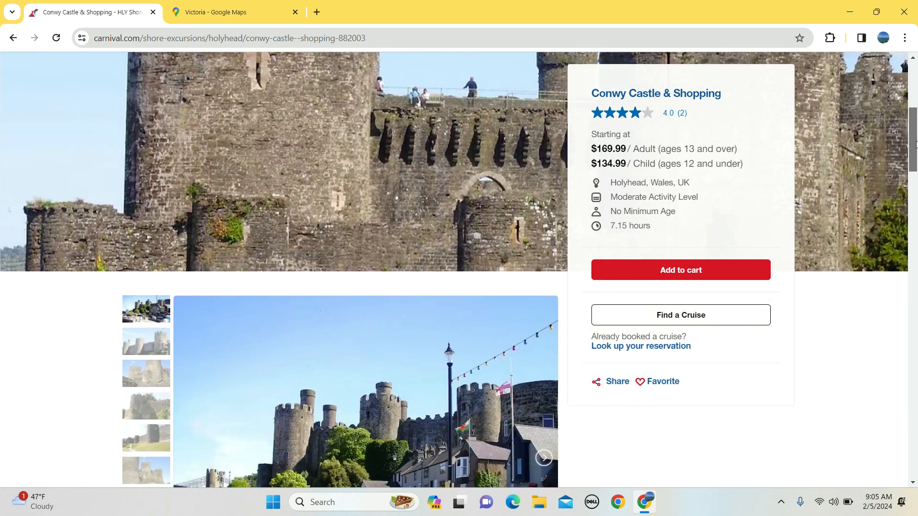
scroll(down, 3)
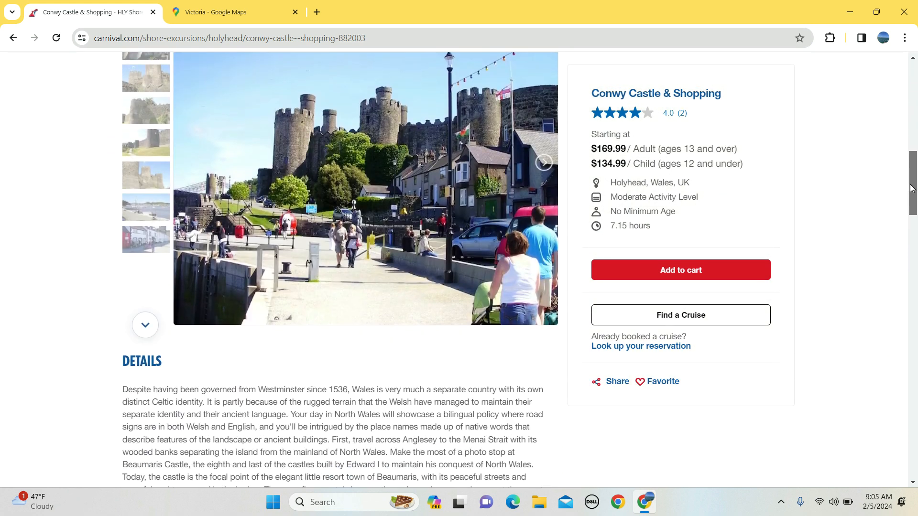
scroll(down, 3)
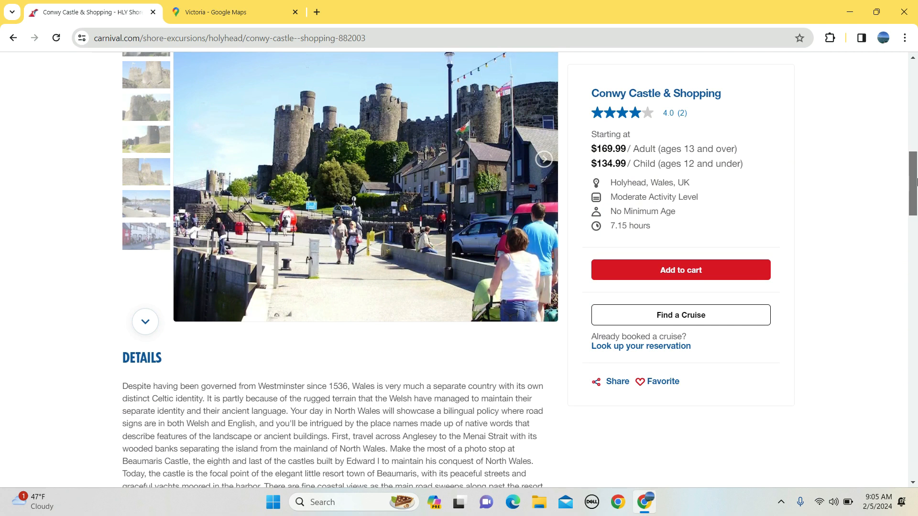
Step: Read the Conwy Castle itinerary and its gravel-path and waterproof-jacket notes down to the 4.0 reviews summary
scroll(down, 3)
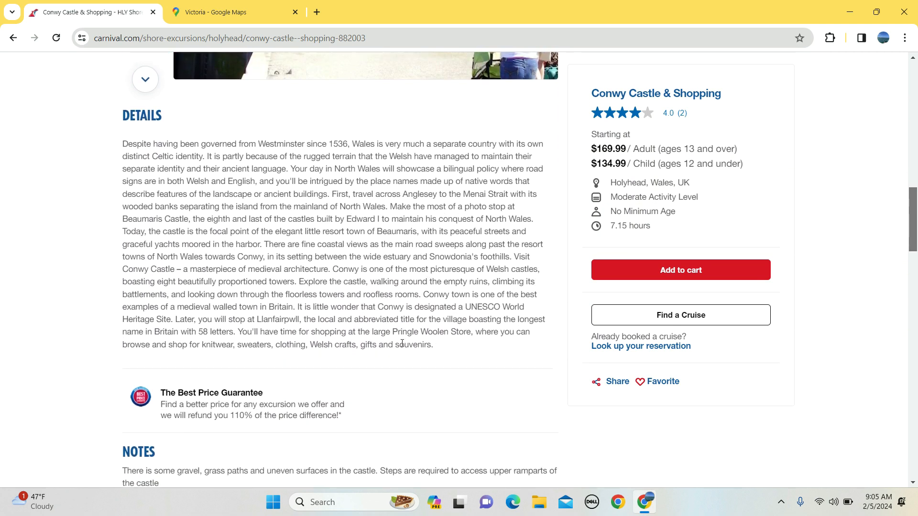
drag(157, 207, 433, 345)
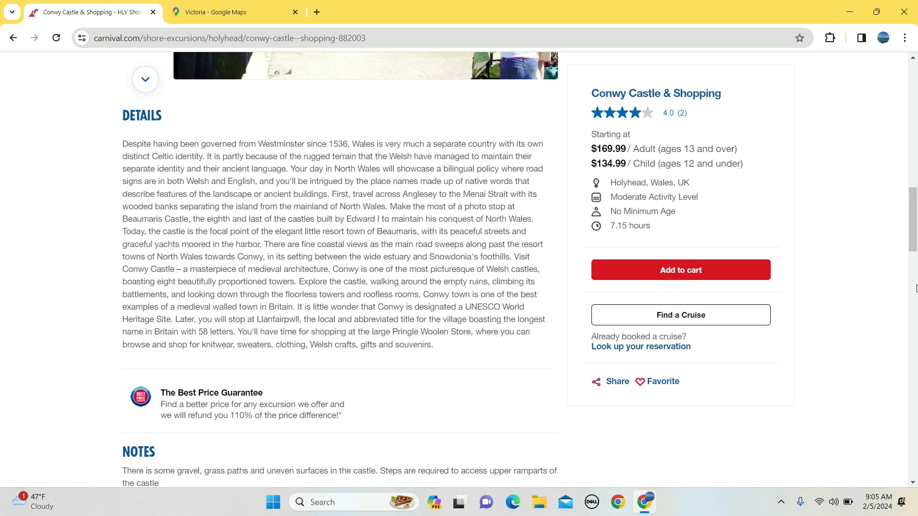
scroll(down, 3)
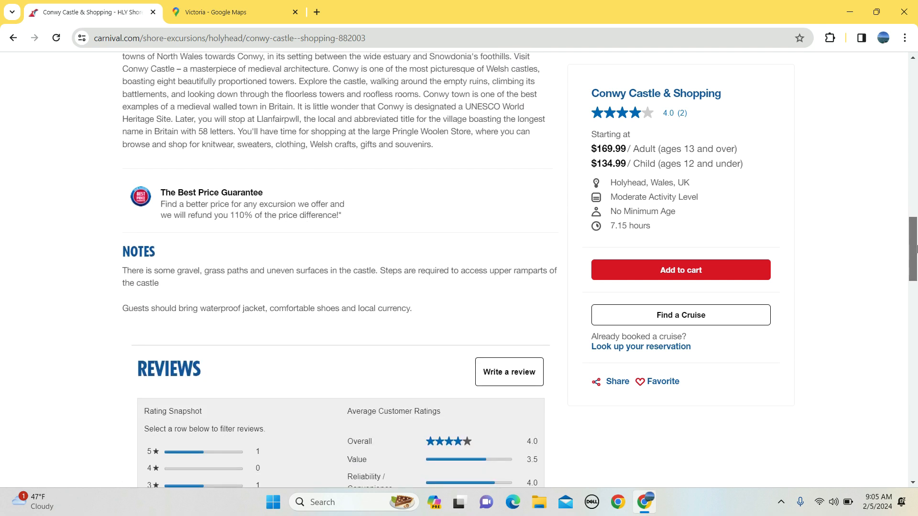
scroll(down, 3)
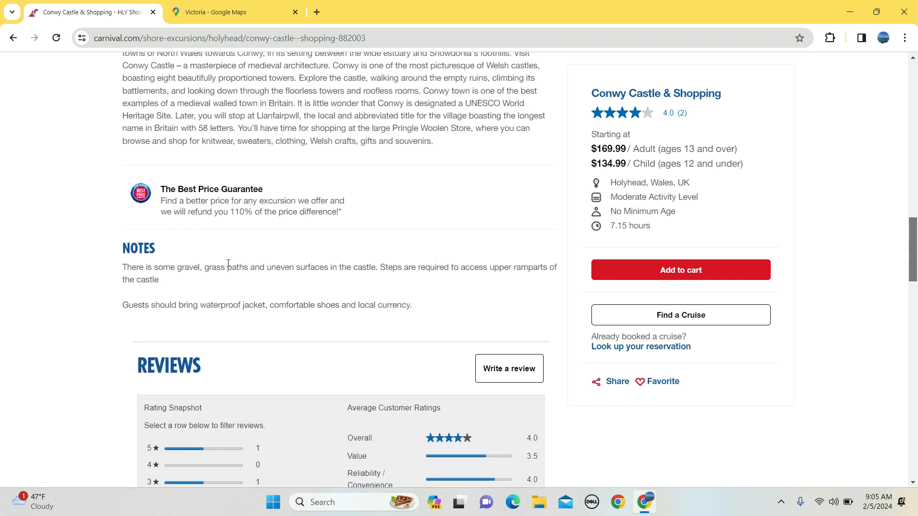
mouse_move(408, 281)
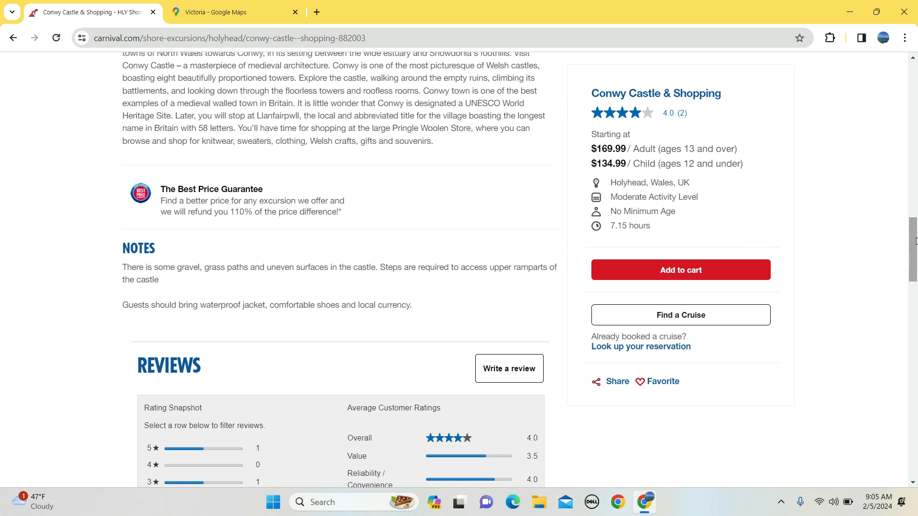
Step: Read both Conwy Castle reviews, highlighting the three-star 'A little Expensive' review text
scroll(down, 3)
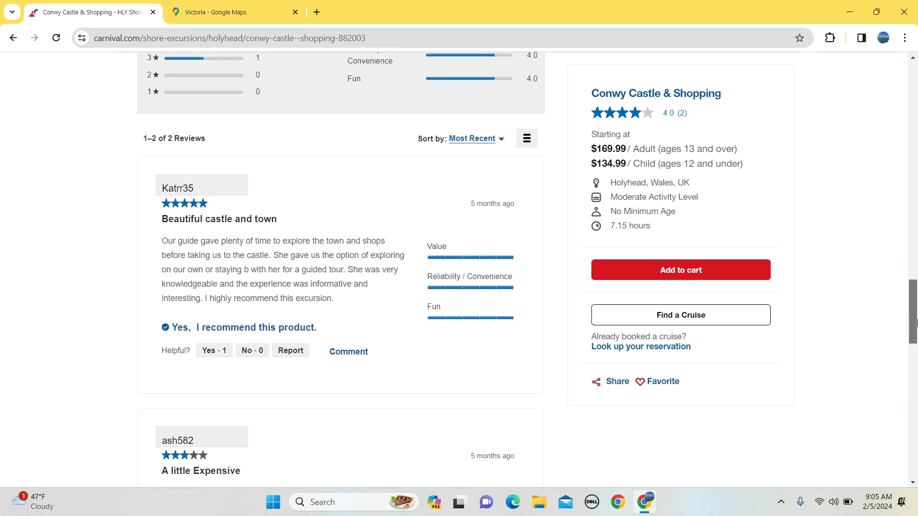
scroll(down, 3)
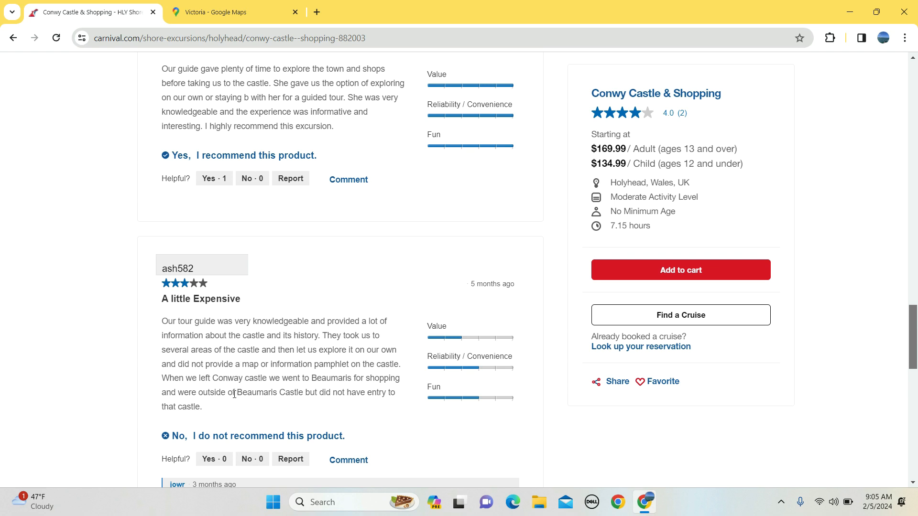
drag(162, 322, 202, 407)
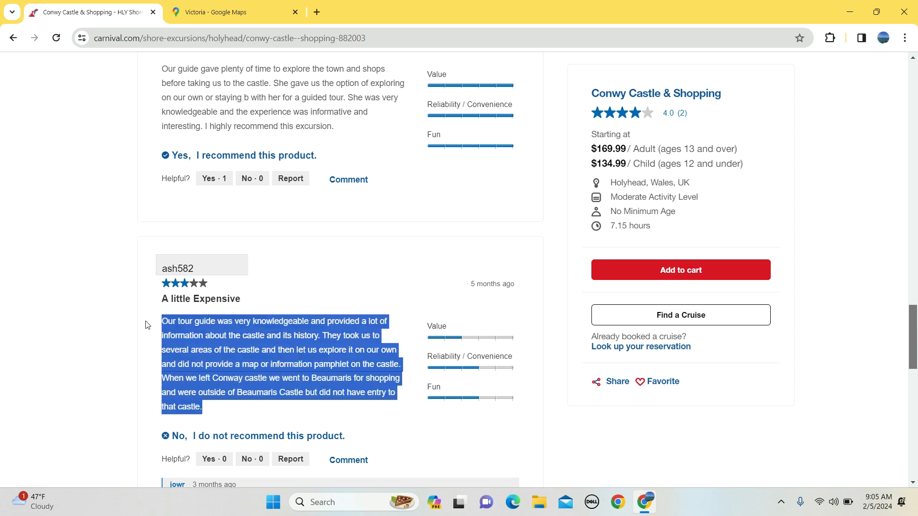
click(384, 364)
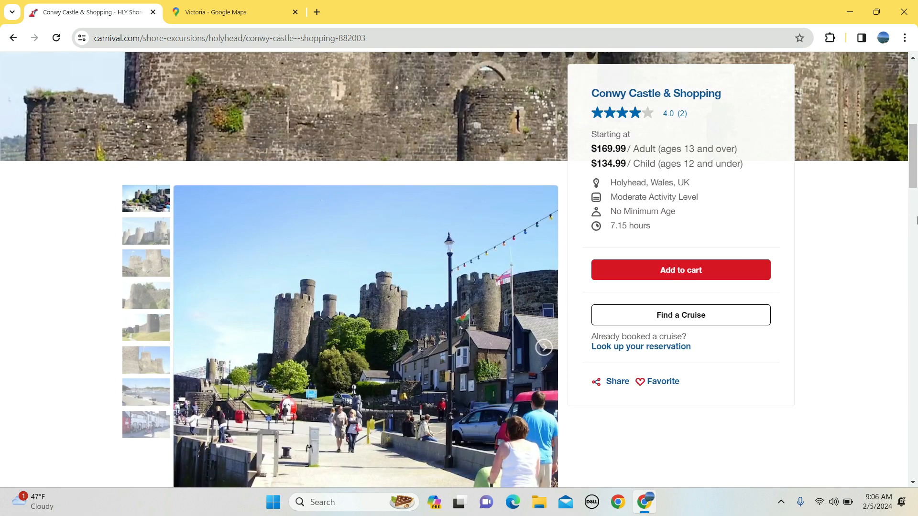
Step: Scroll past the reviews and drag the scrollbar back to the top of the page
scroll(down, 3)
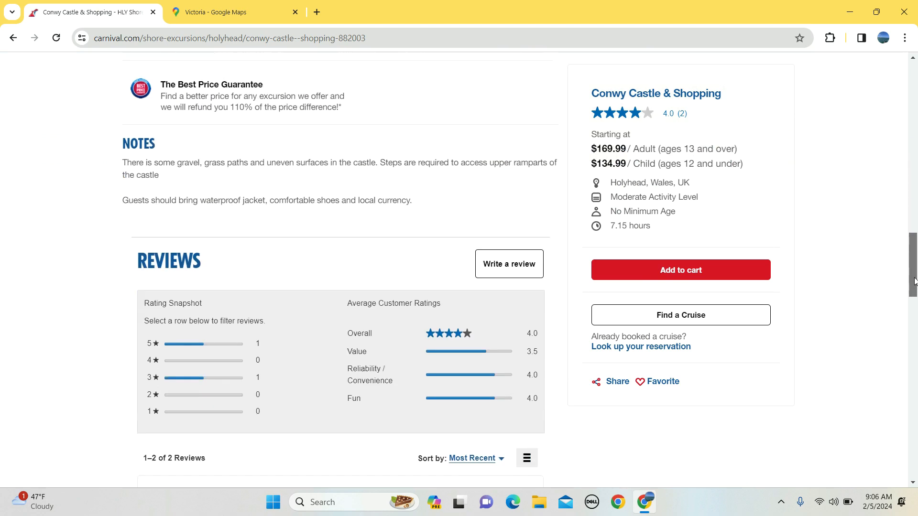
scroll(down, 3)
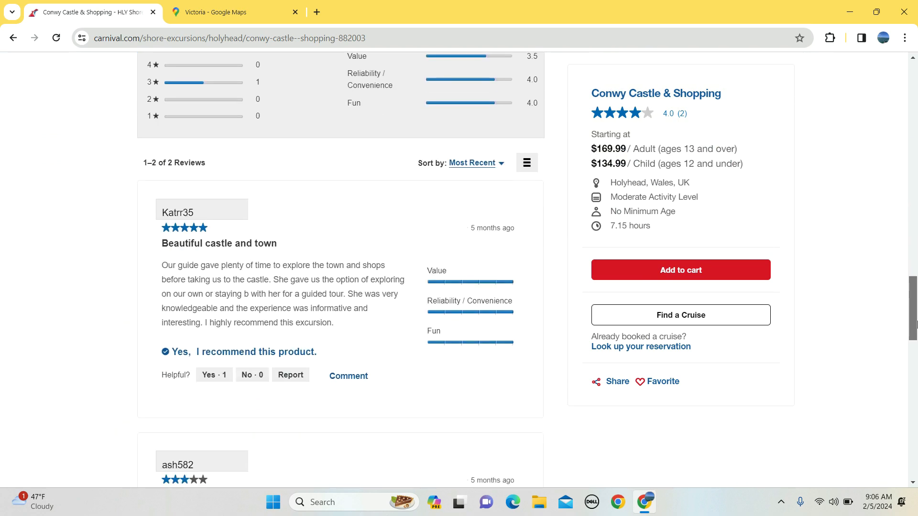
scroll(down, 3)
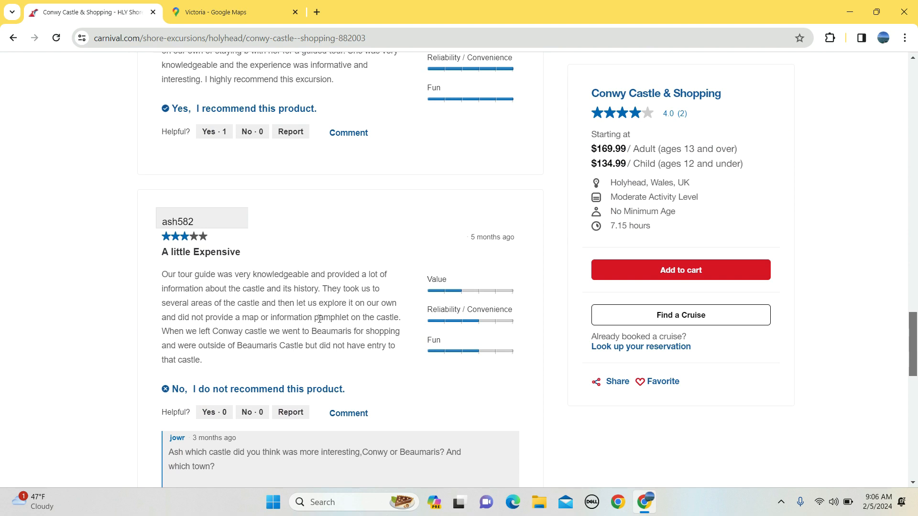
drag(184, 345, 279, 345)
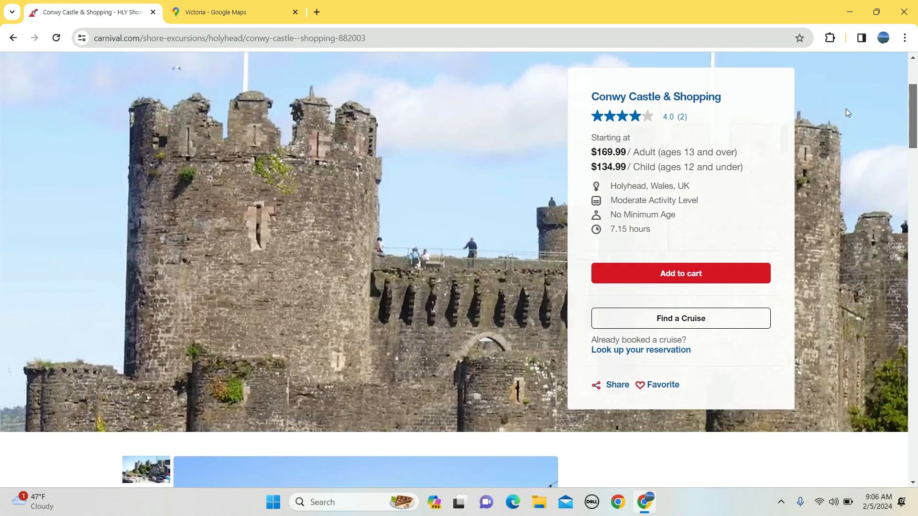
Step: Go back to the Holyhead results and scroll to the row with Snowdonia Panoramic and the remaining tours
click(13, 38)
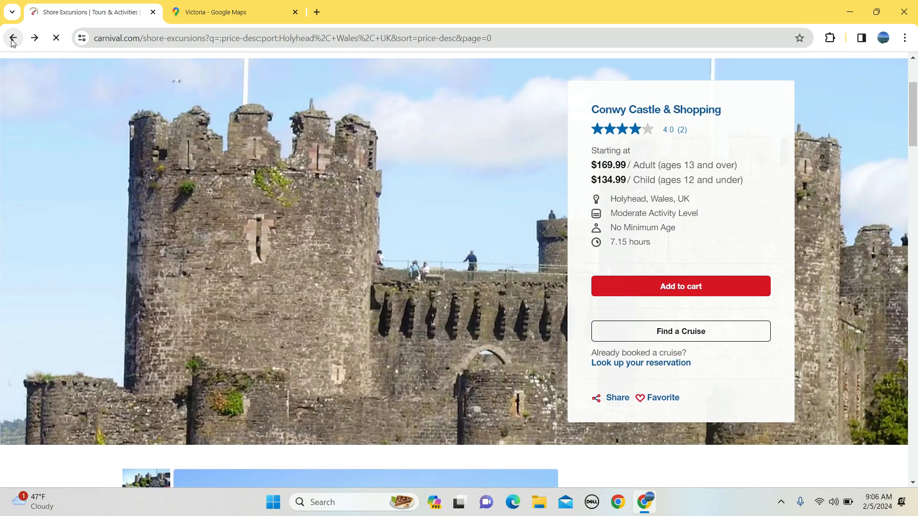
click(13, 37)
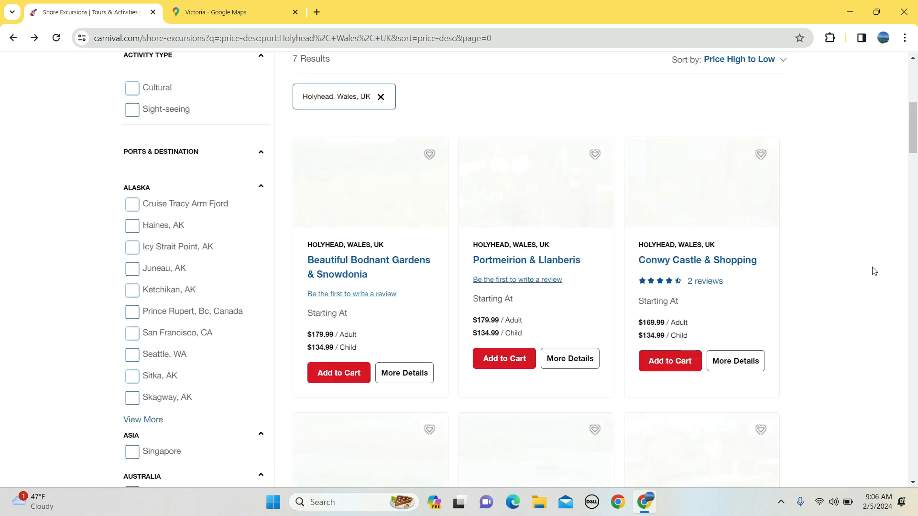
scroll(down, 3)
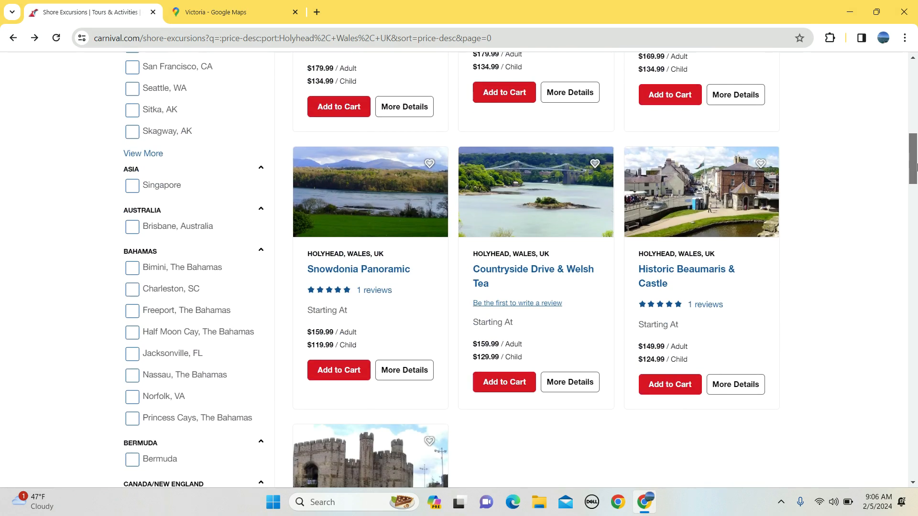
scroll(down, 3)
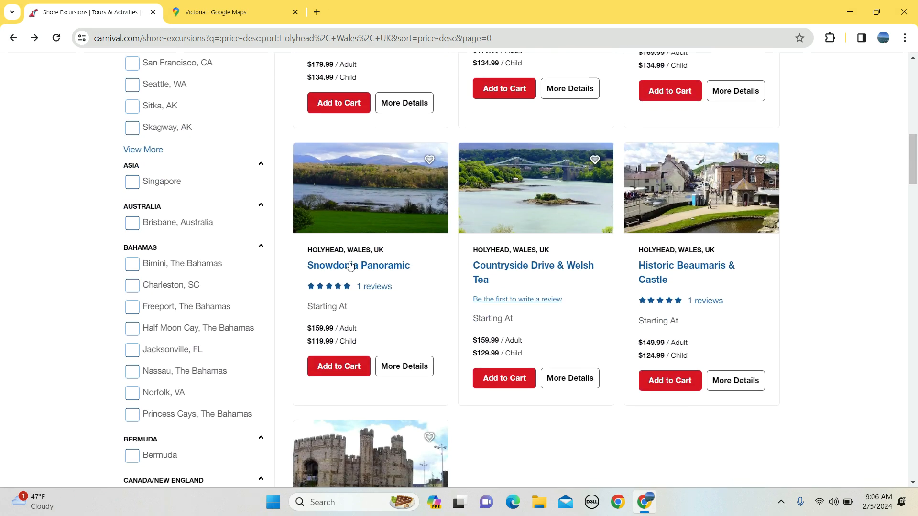
Step: Open the Snowdonia Panoramic tour page and view its second and last gallery photos
click(359, 265)
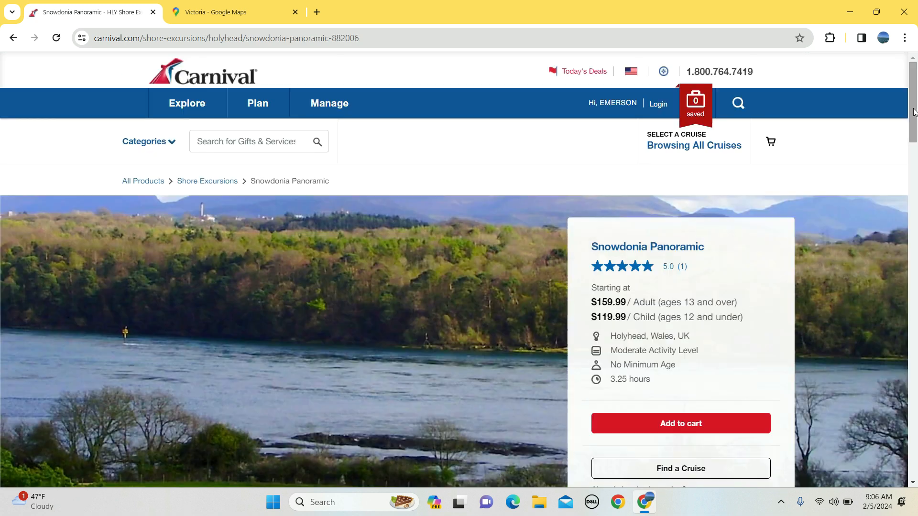
scroll(down, 3)
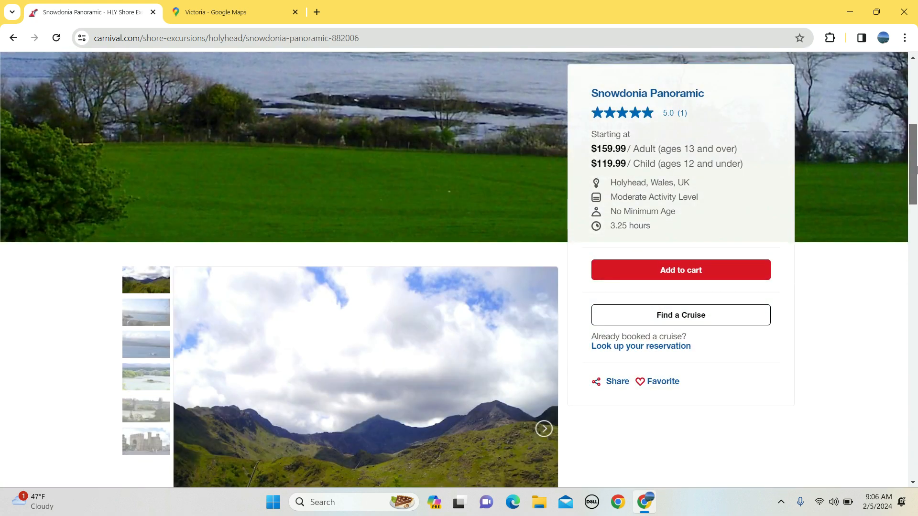
scroll(down, 3)
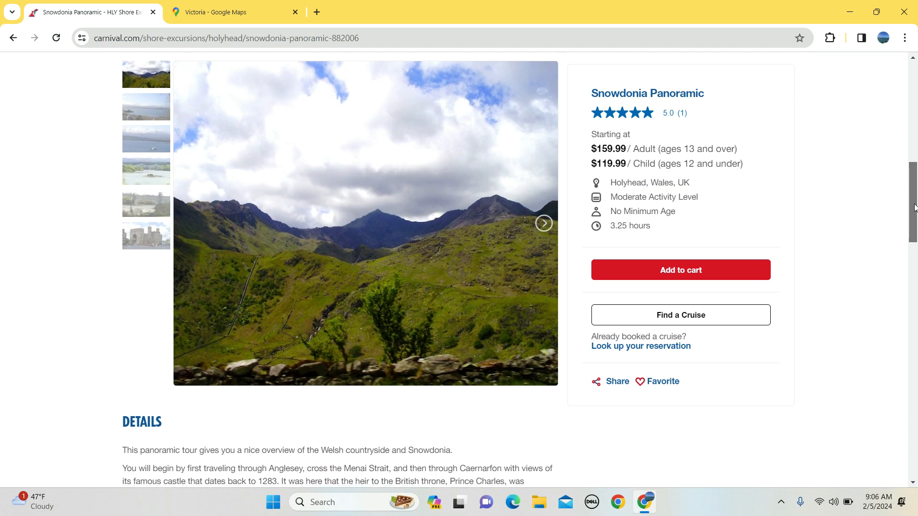
scroll(down, 3)
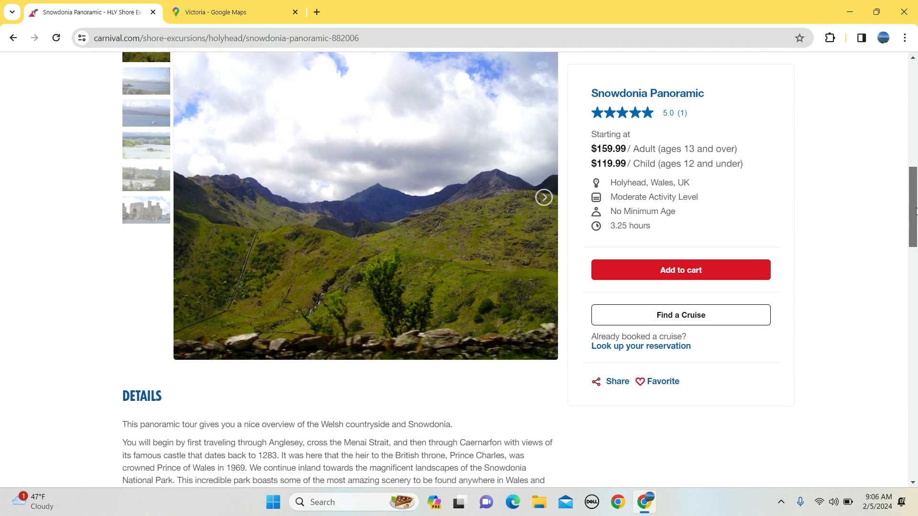
scroll(down, 3)
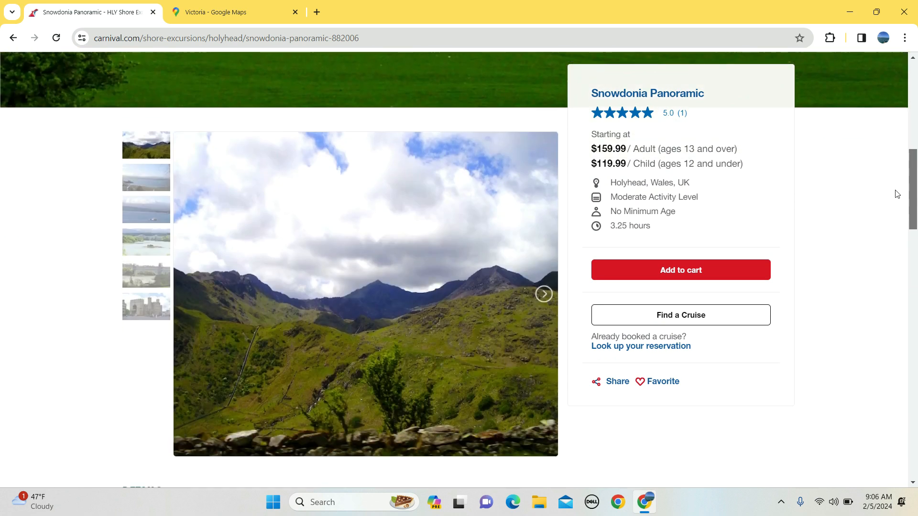
click(146, 178)
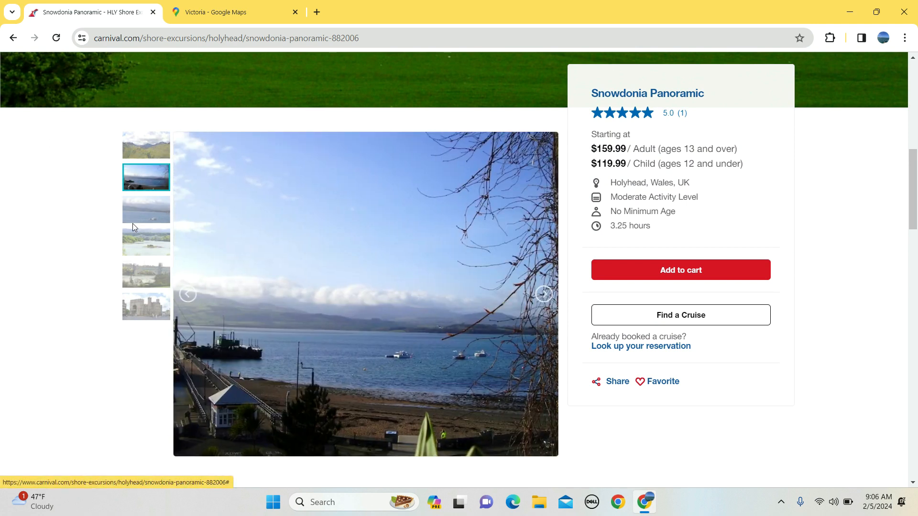
click(146, 306)
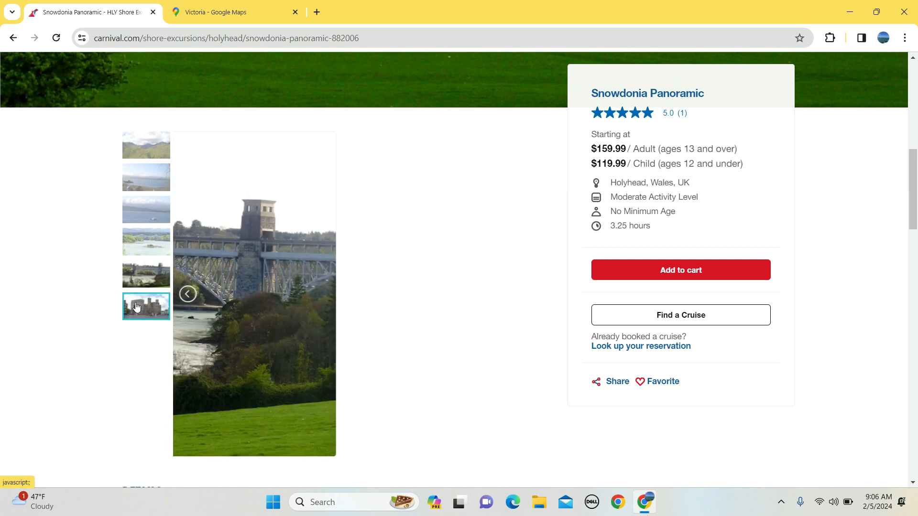
Step: Read the Snowdonia Panoramic itinerary down to its 5.0 review summary
scroll(down, 3)
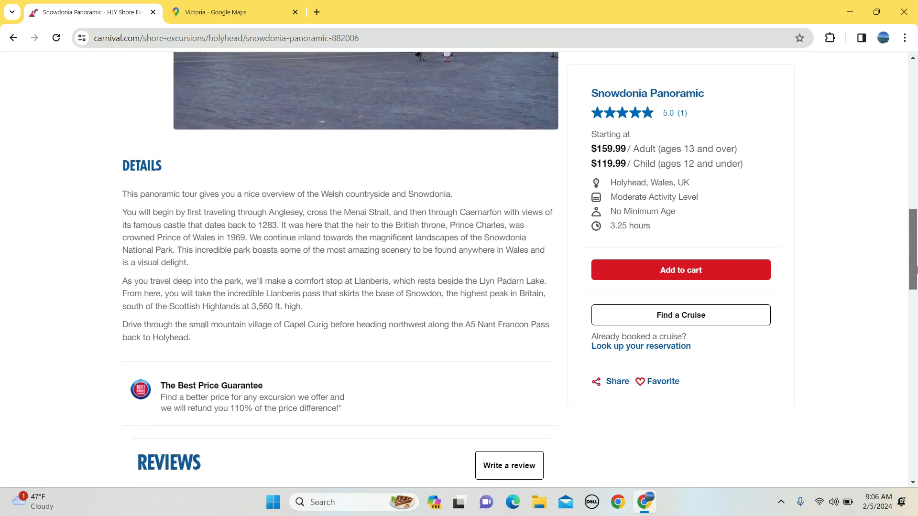
scroll(down, 3)
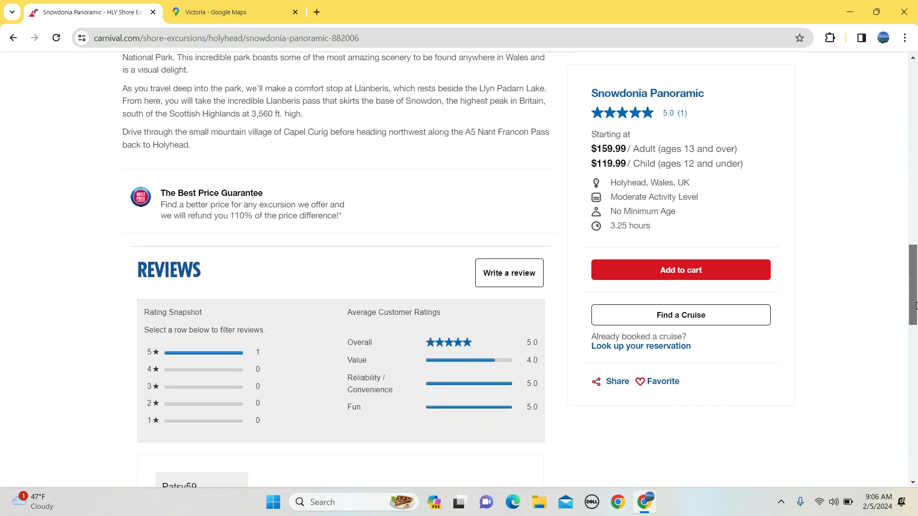
scroll(down, 3)
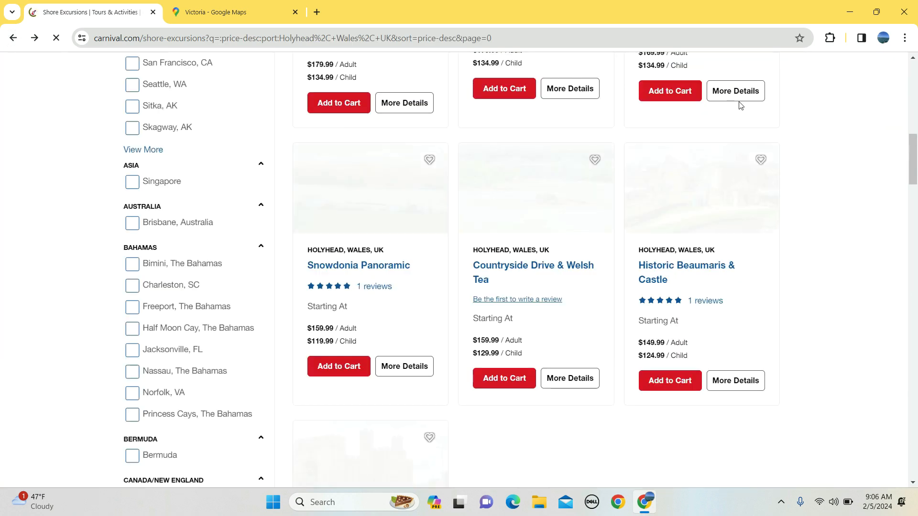
scroll(down, 3)
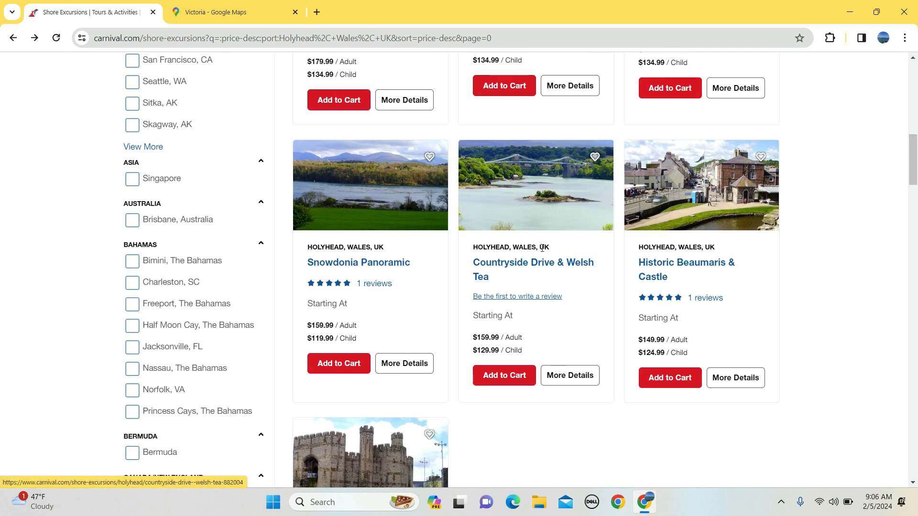
Step: Open the Countryside Drive & Welsh Tea page and scroll through its photos, itinerary and walking notes
click(533, 262)
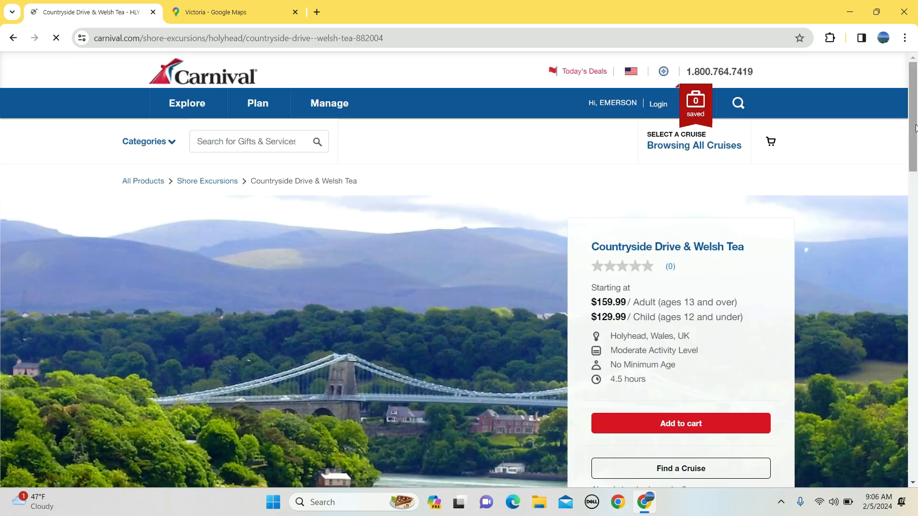
scroll(down, 3)
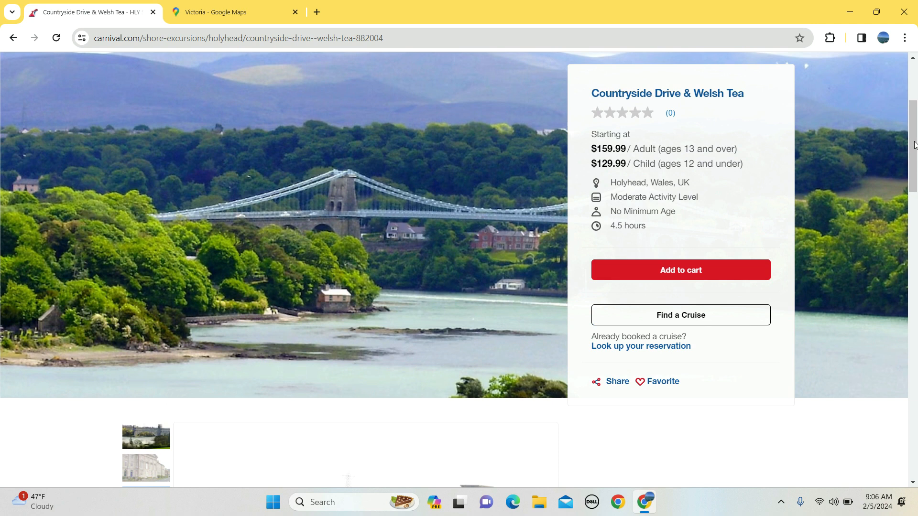
scroll(down, 3)
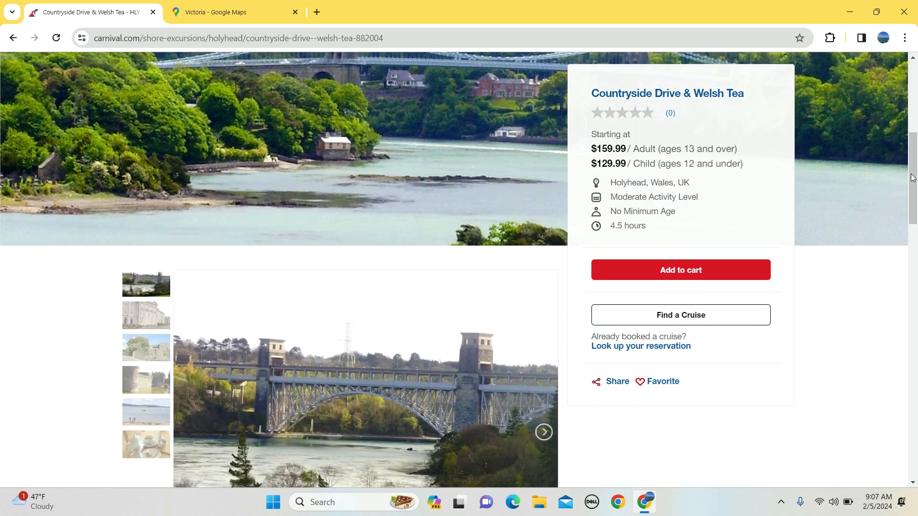
scroll(down, 3)
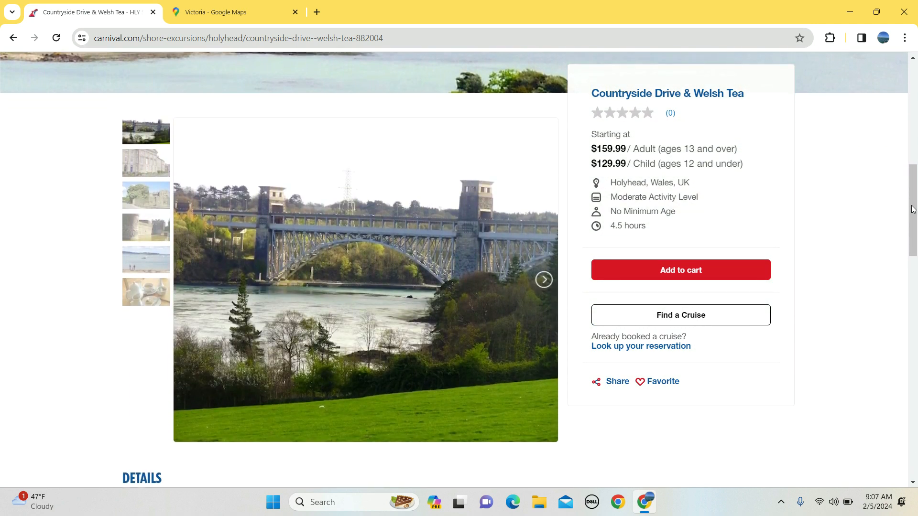
scroll(down, 3)
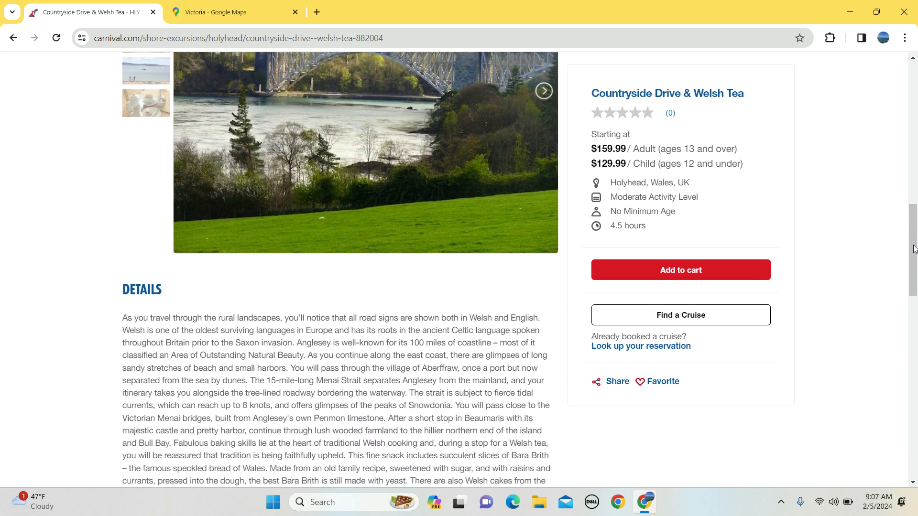
scroll(down, 3)
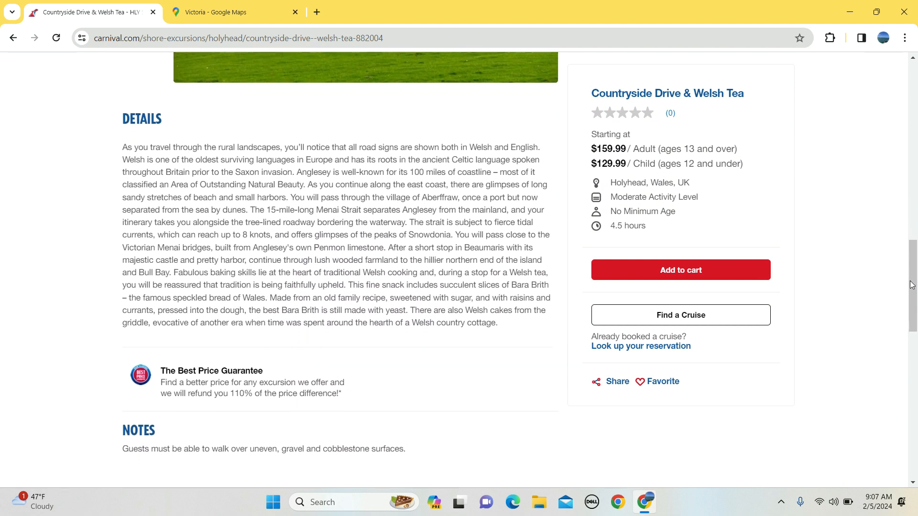
scroll(down, 3)
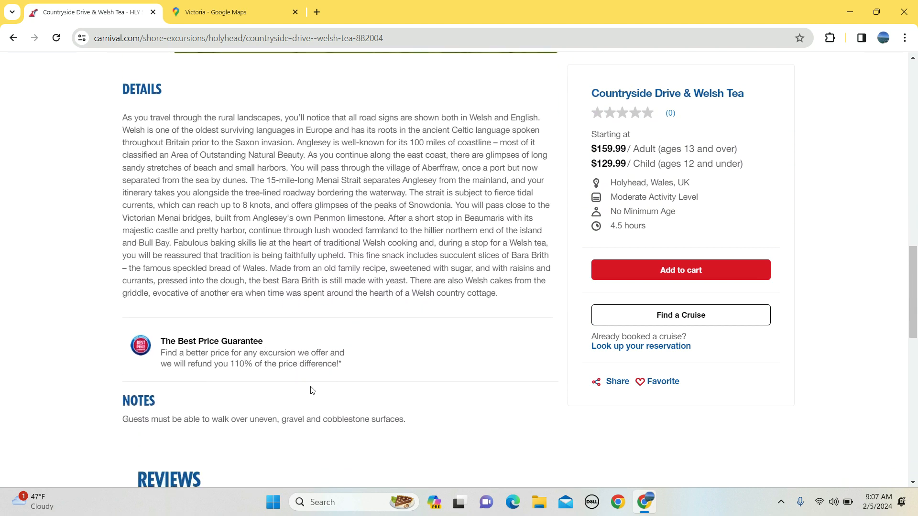
mouse_move(41, 30)
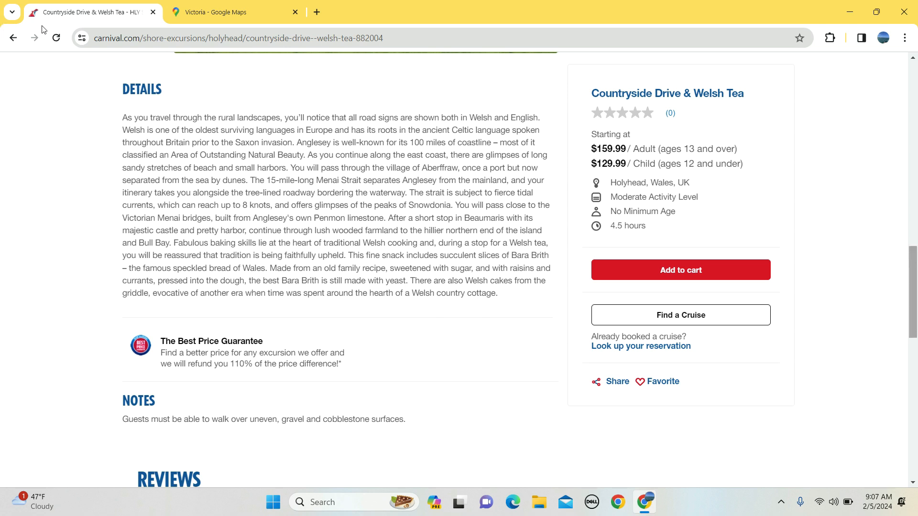
Step: Return to the Holyhead results and open the Historic Beaumaris & Castle excursion page
click(12, 38)
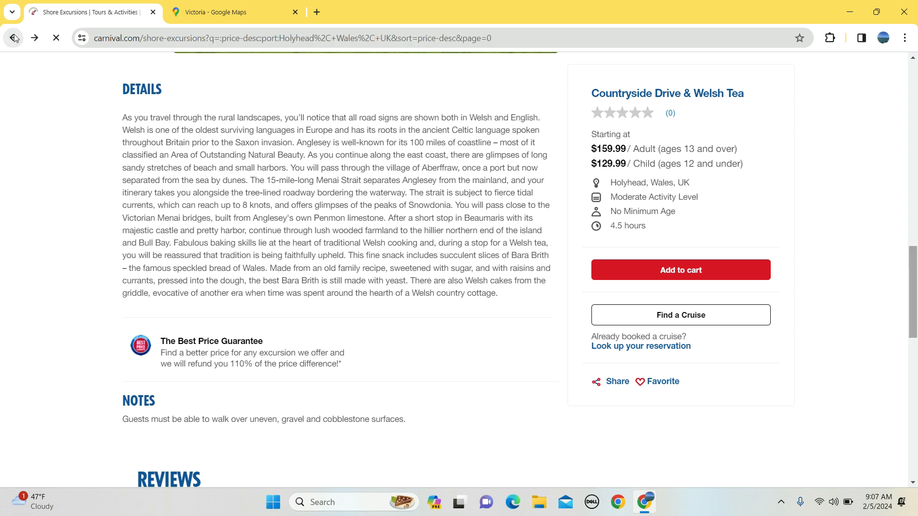
click(13, 38)
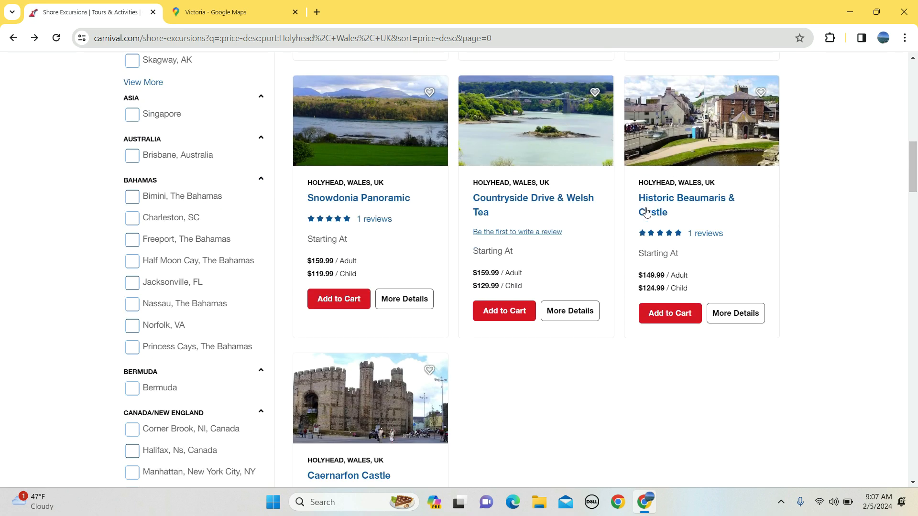
click(686, 198)
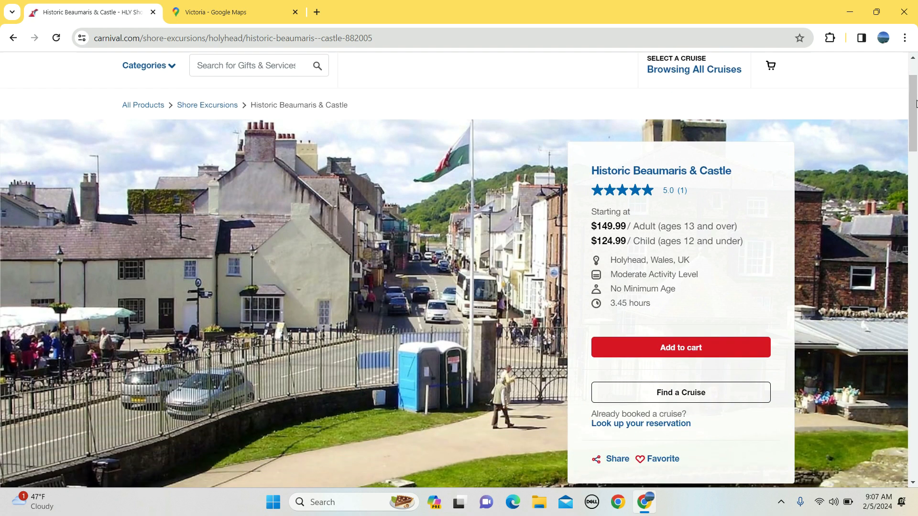
Step: Browse the Historic Beaumaris & Castle gallery, viewing castle wall and grounds photos
scroll(down, 3)
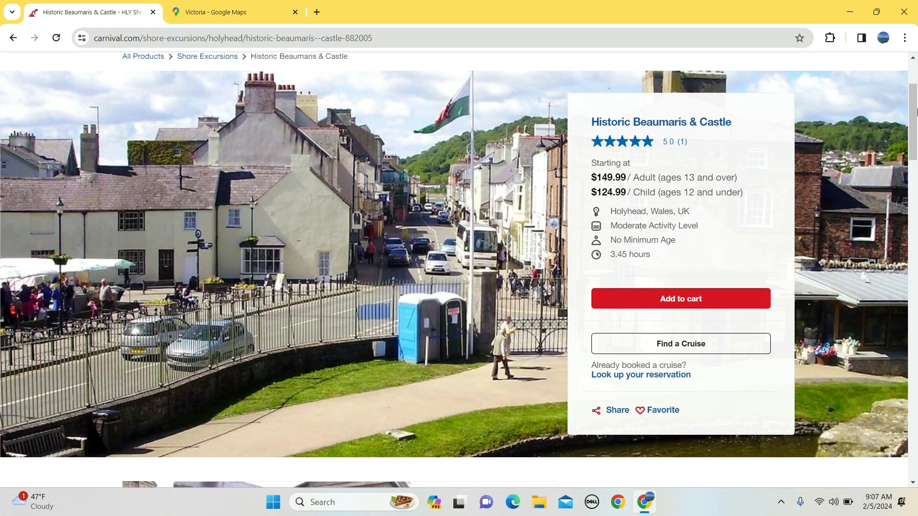
scroll(down, 3)
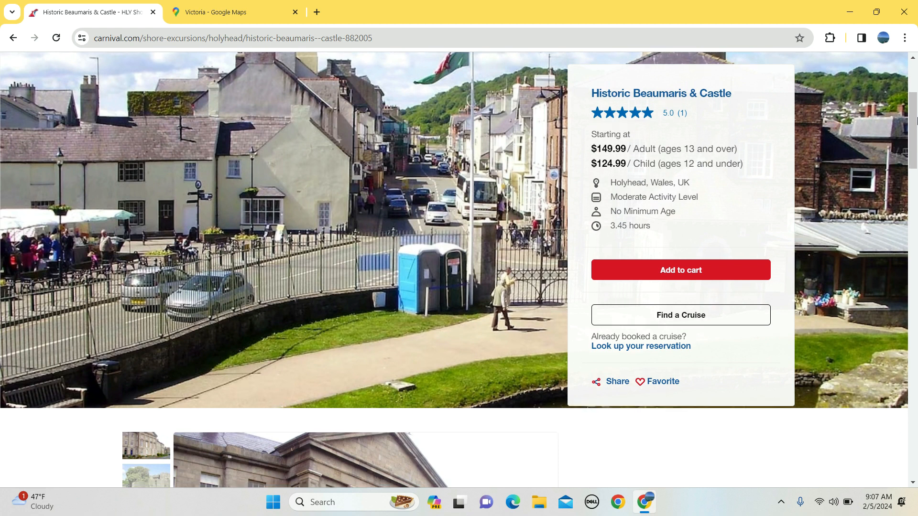
scroll(down, 3)
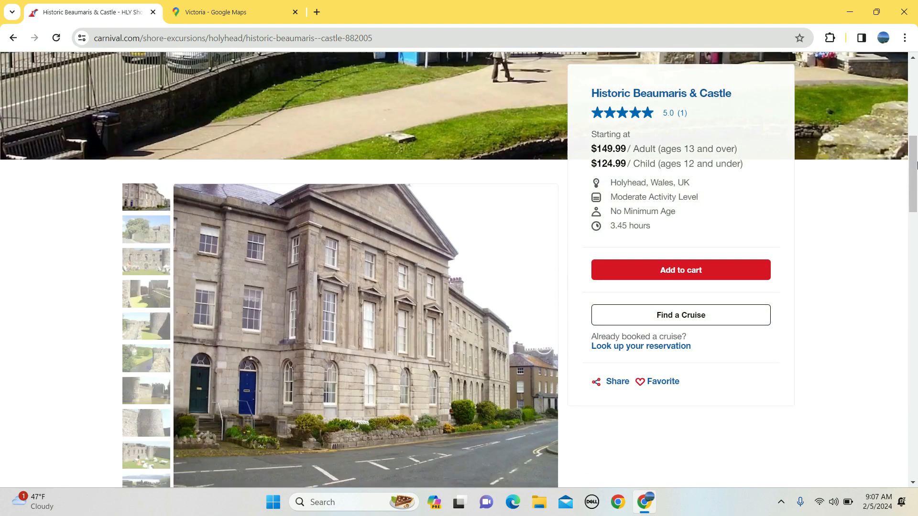
scroll(down, 3)
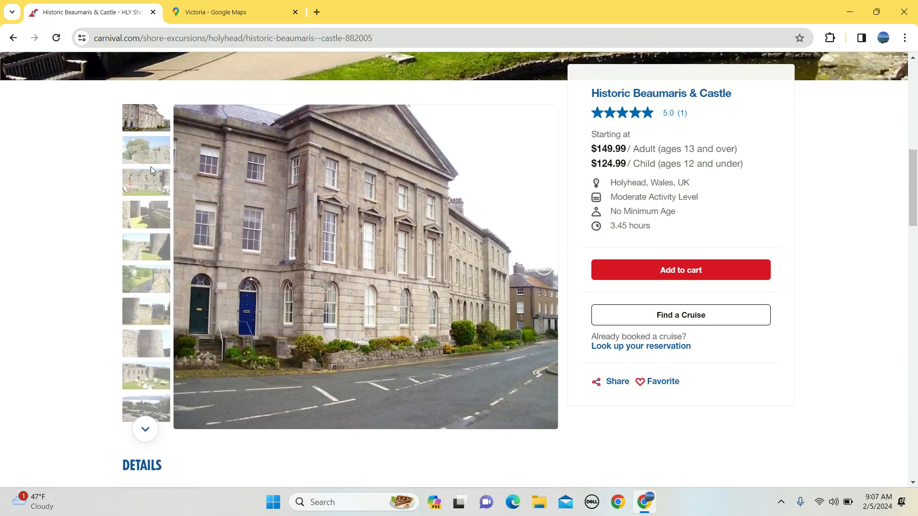
click(145, 215)
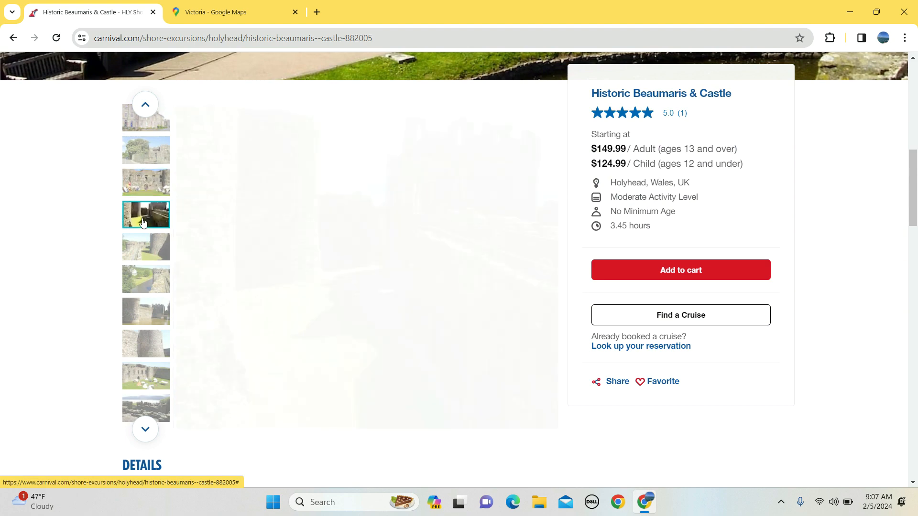
click(145, 214)
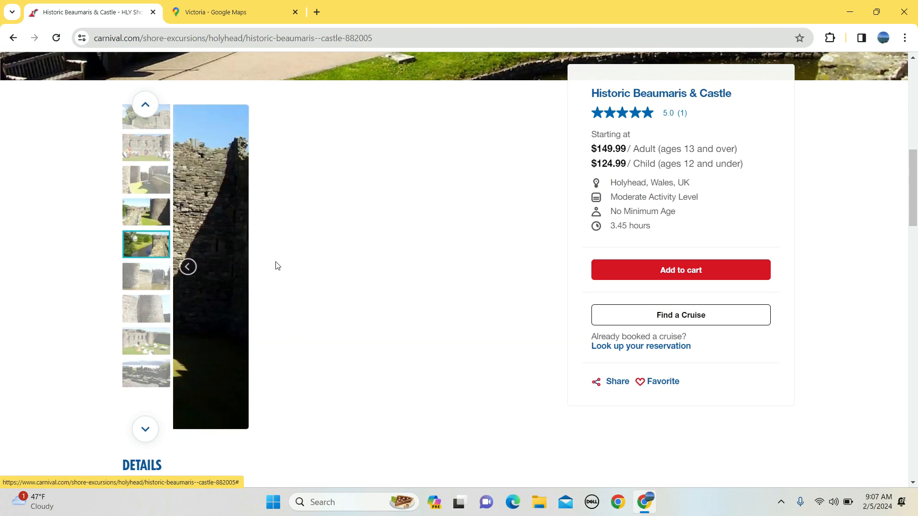
Step: Read the Beaumaris details and notes, then go to the Caernarfon Castle excursion
scroll(down, 3)
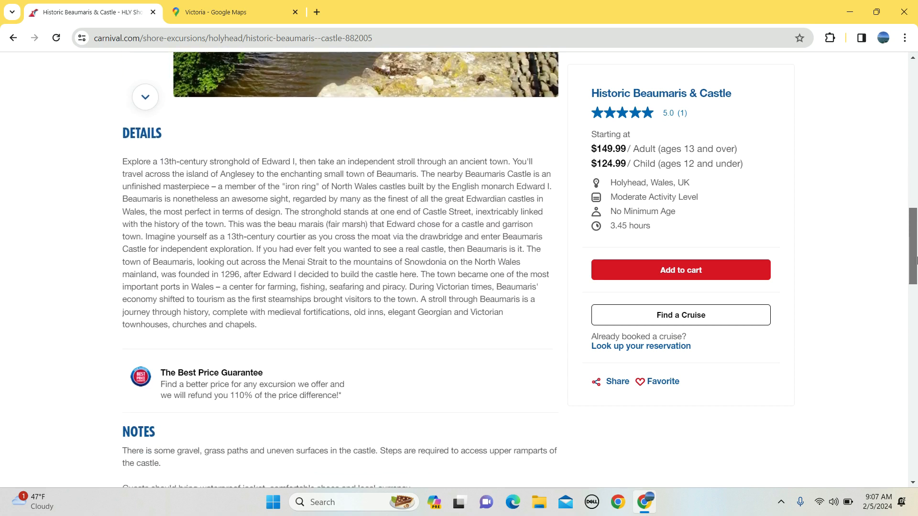
scroll(down, 3)
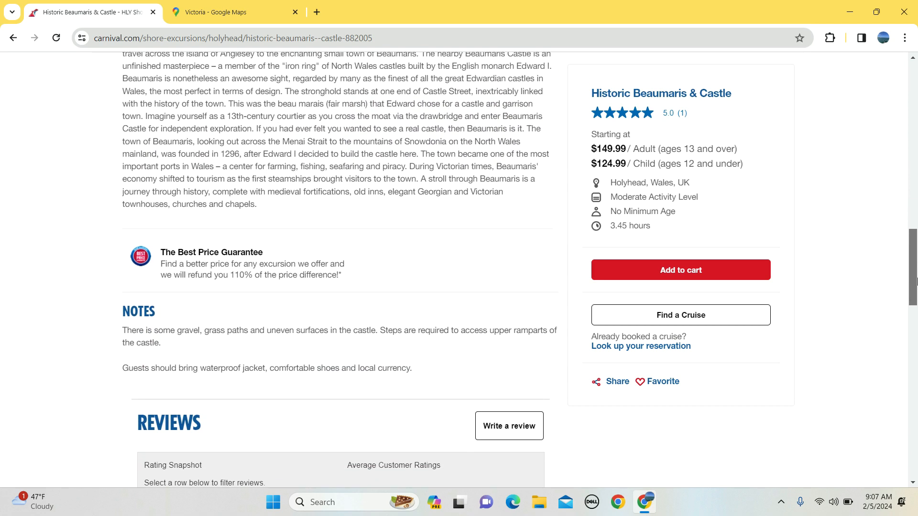
scroll(down, 3)
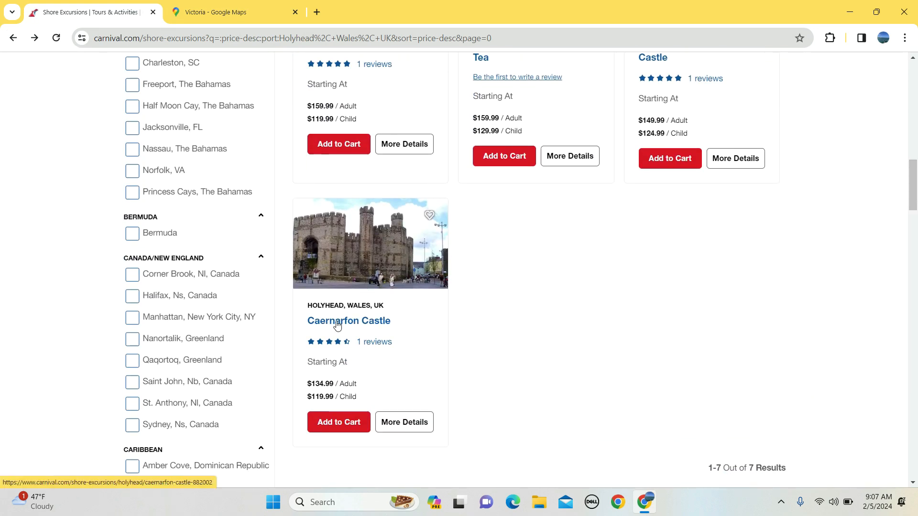
click(348, 320)
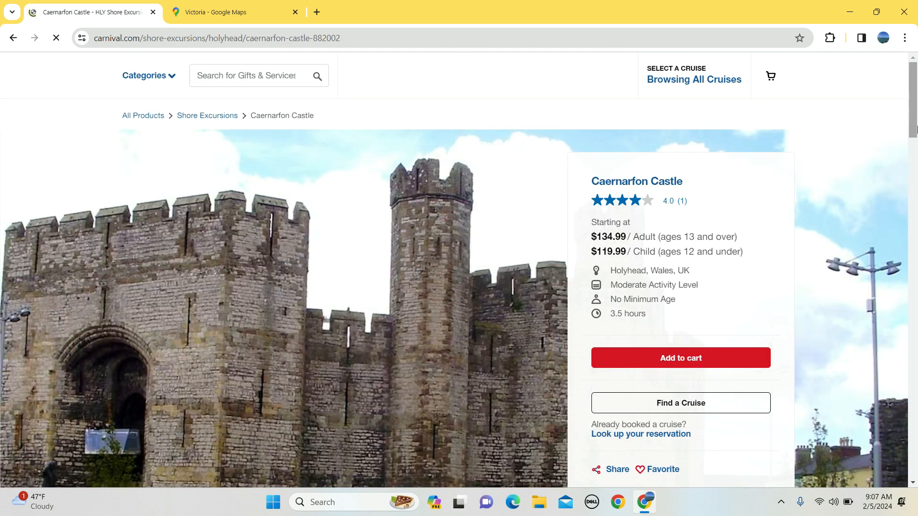
Step: Read Caernarfon Castle's Anglesey itinerary and gravel-path, waterproof-jacket notes, then return to the Holyhead results
scroll(down, 3)
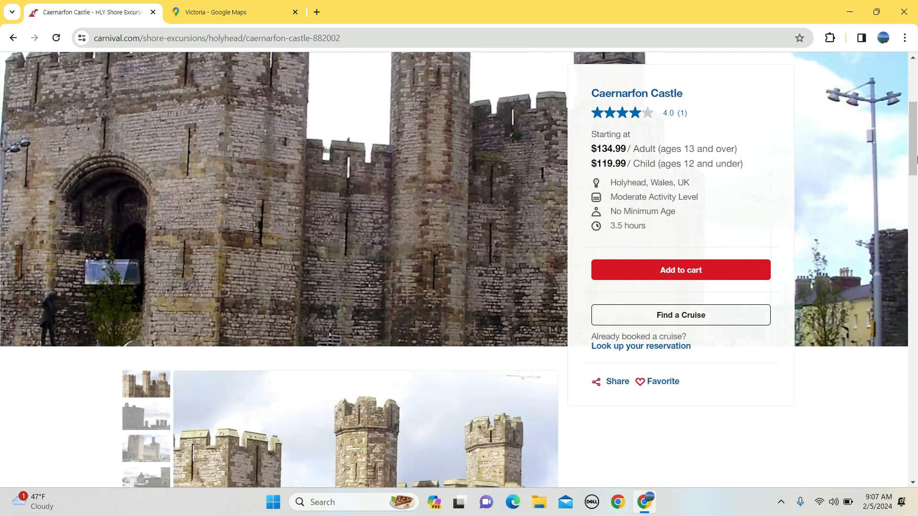
scroll(down, 3)
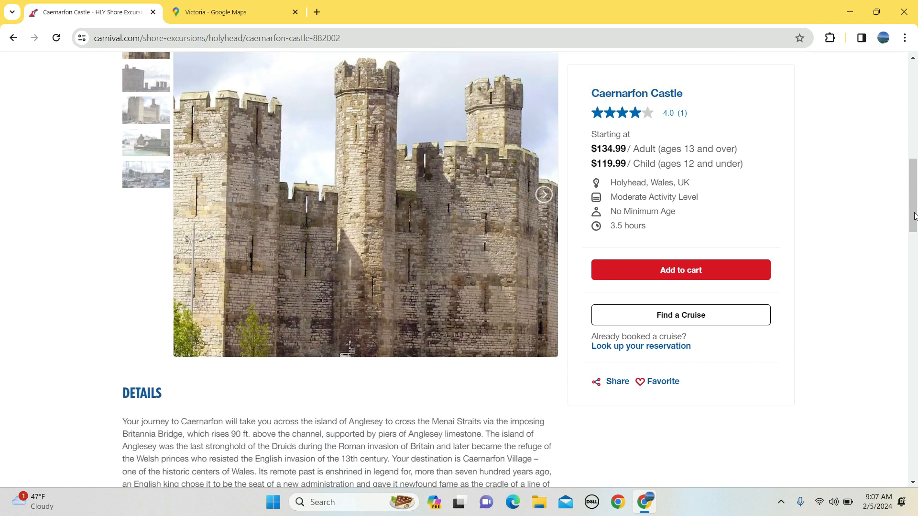
scroll(down, 3)
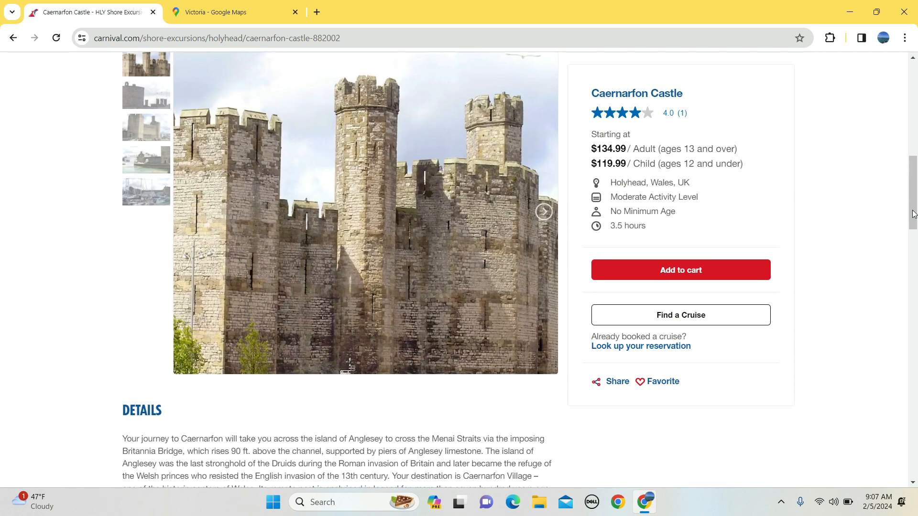
scroll(down, 3)
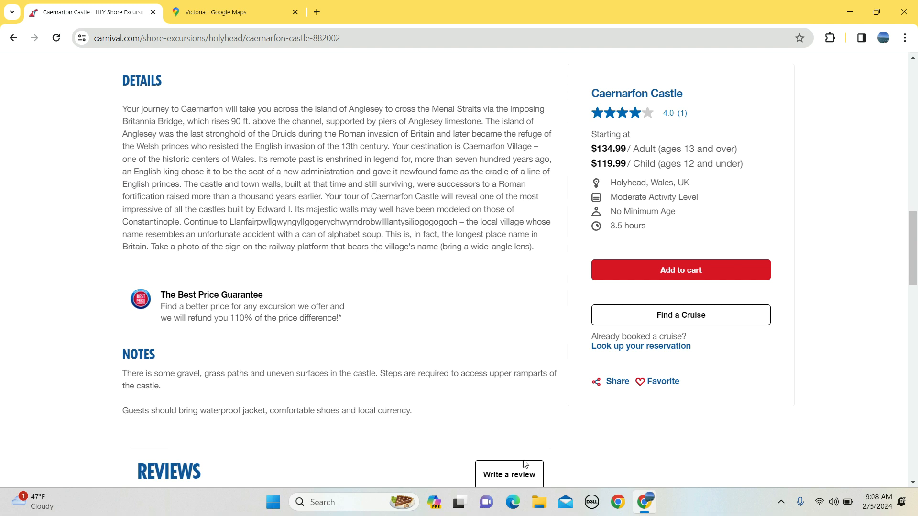
scroll(down, 3)
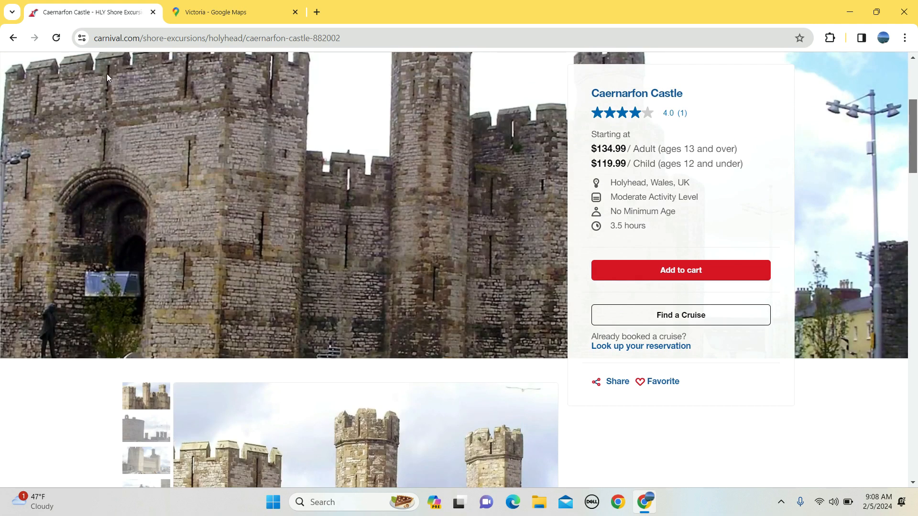
click(12, 37)
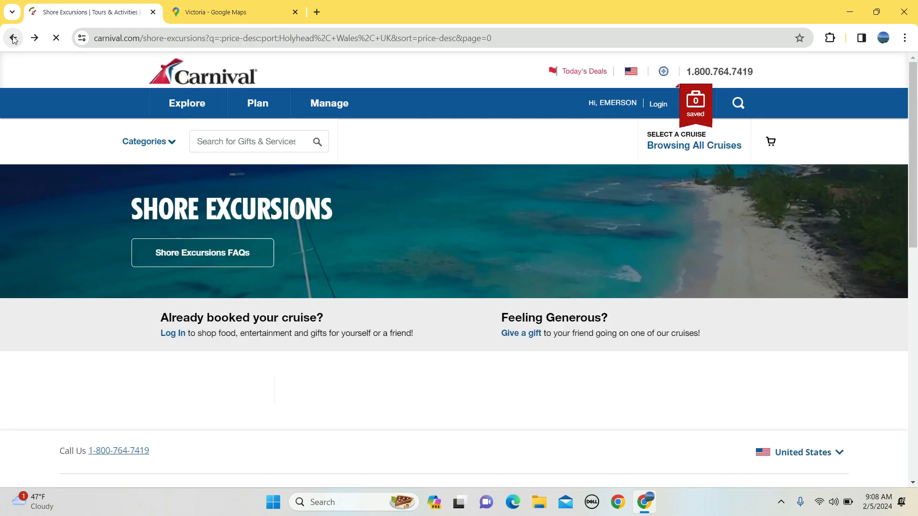